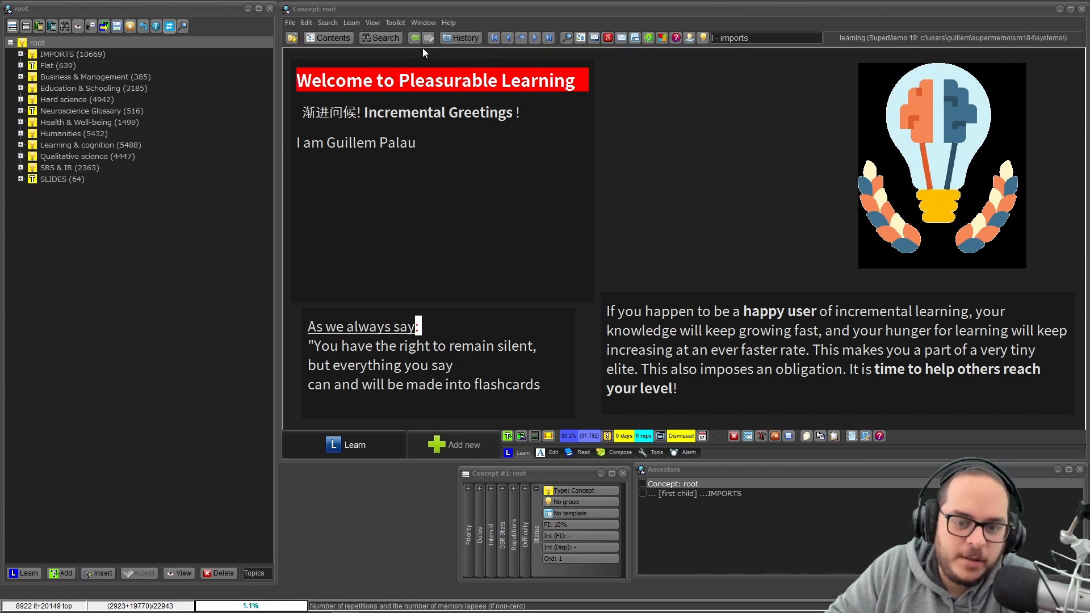
- View the learning Analysis graphs briefly, then show the IMPORTS branch of the knowledge tree
left_click(395, 22)
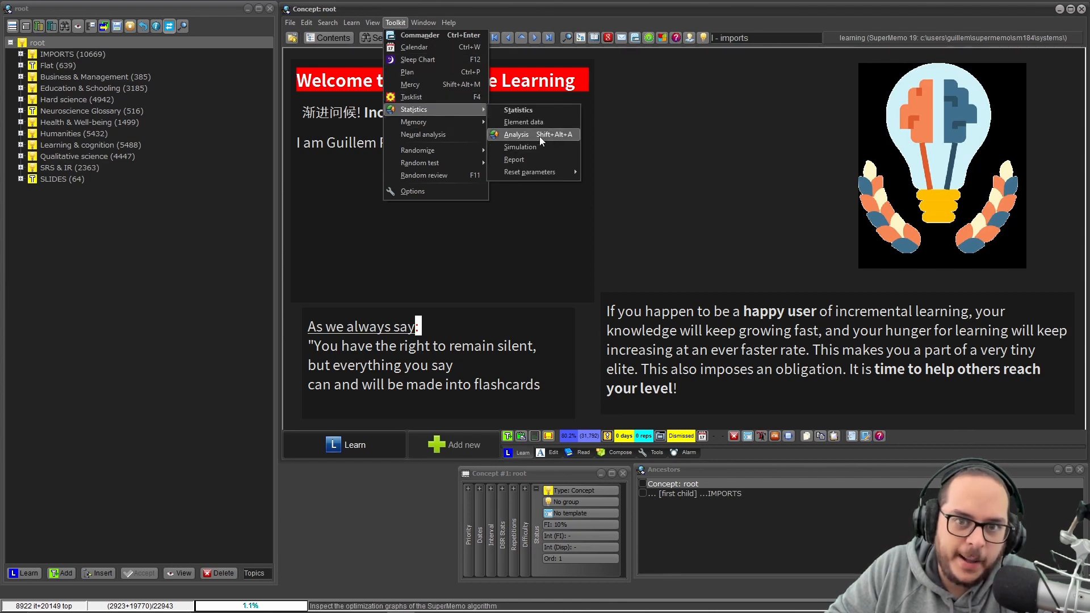
left_click(515, 134)
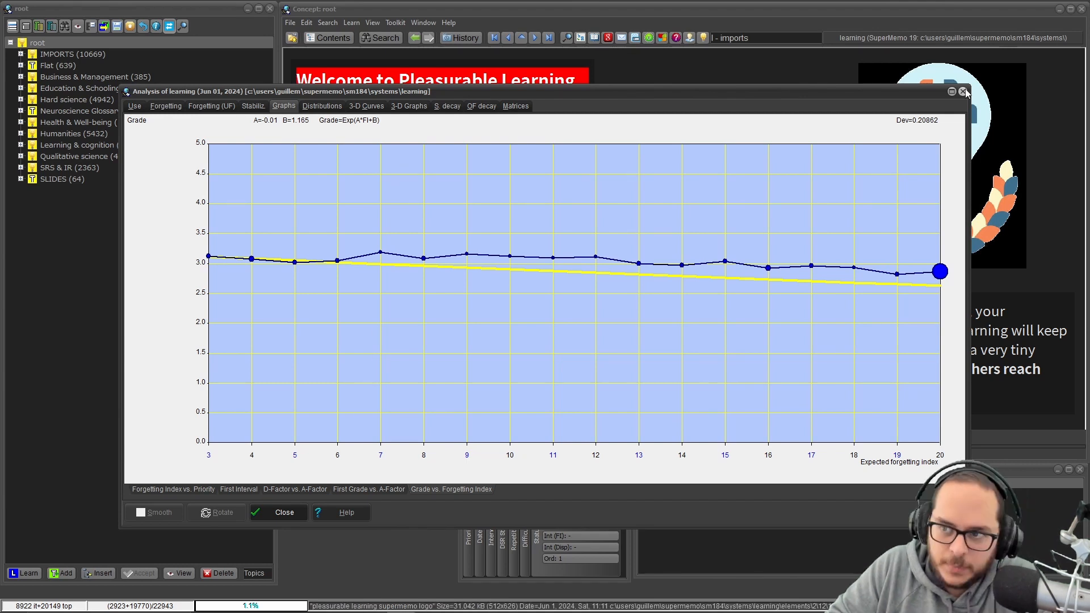
left_click(965, 91)
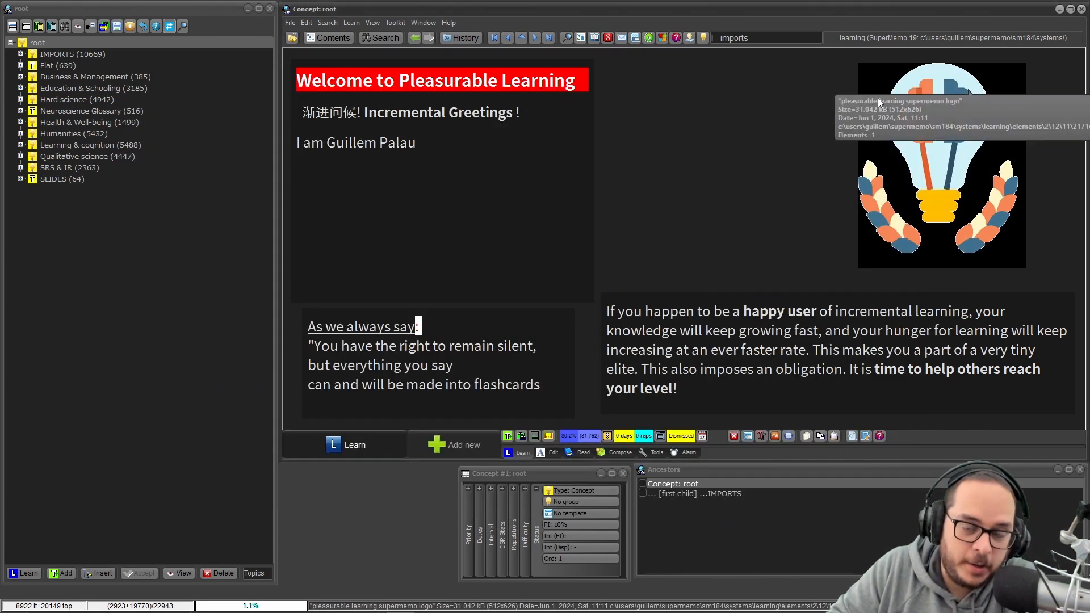
mouse_move(651, 202)
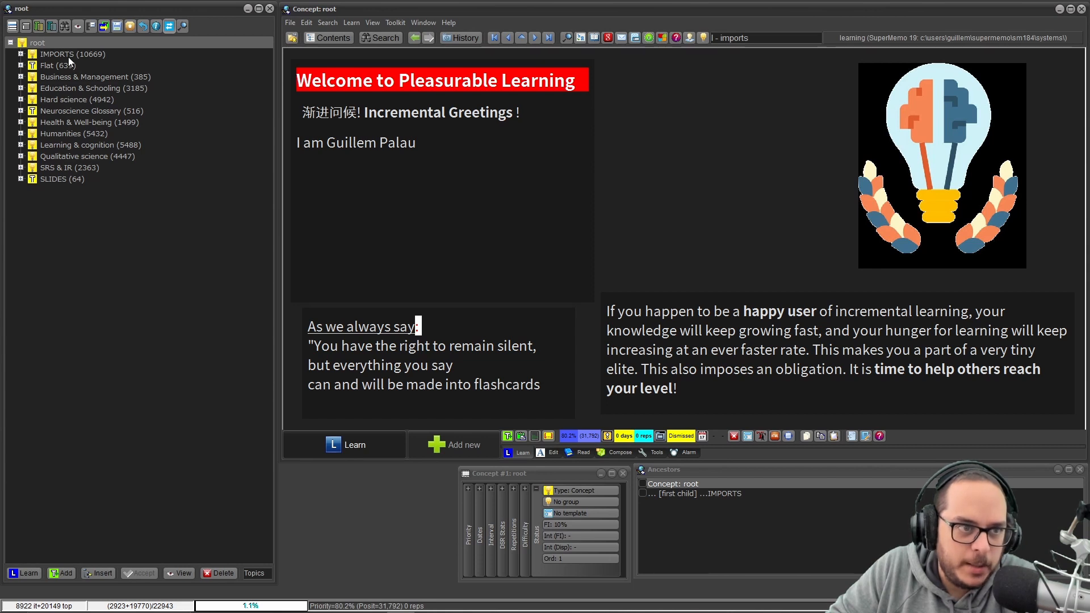
left_click(72, 54)
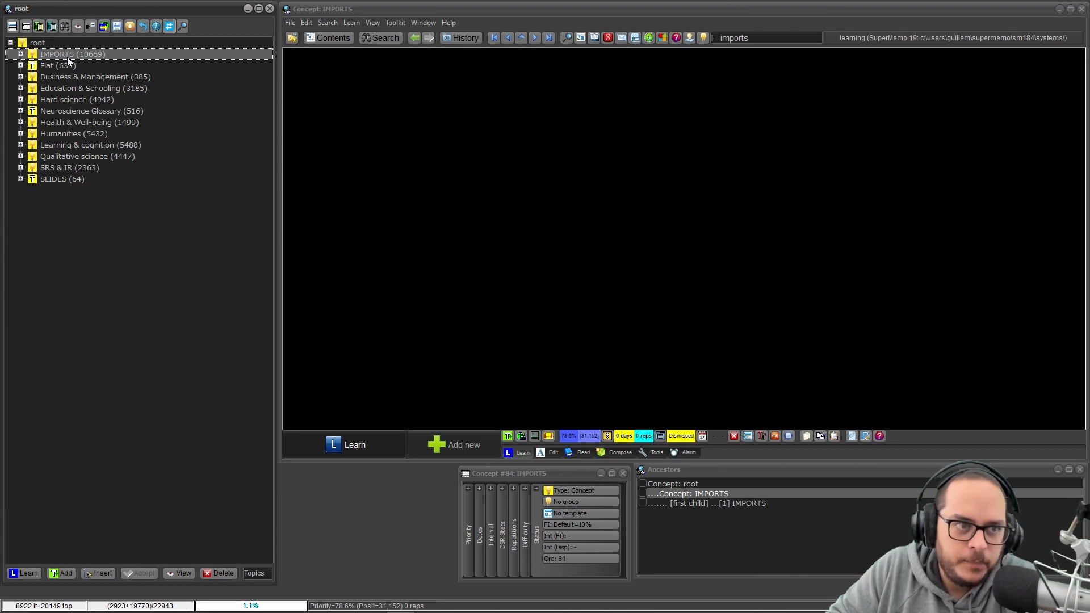
- List the IMPORTS branch's 10670 elements and plot their repetitions graph
right_click(69, 54)
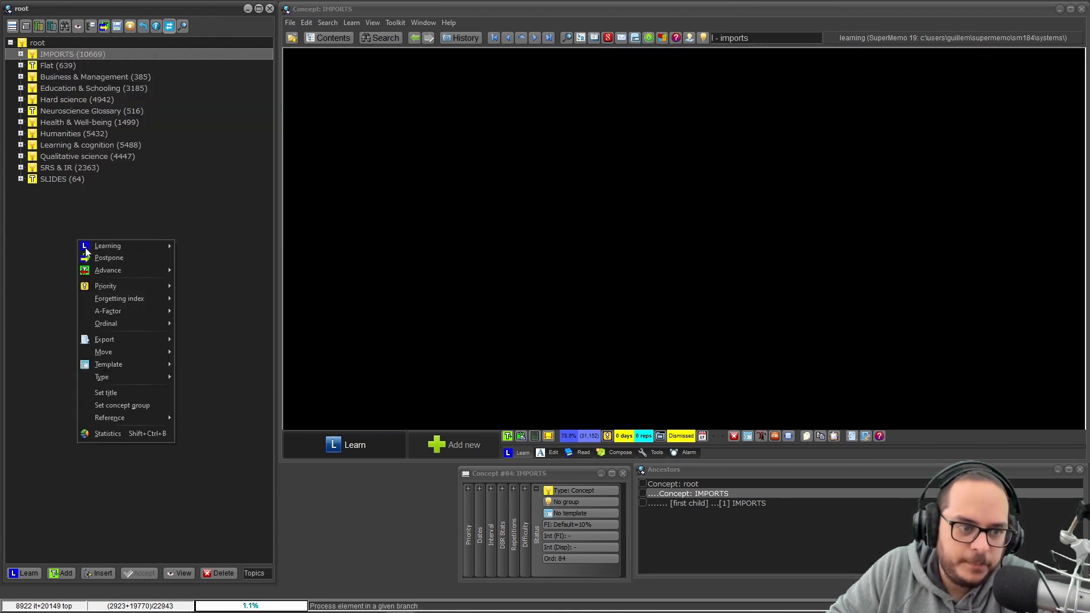
mouse_move(106, 432)
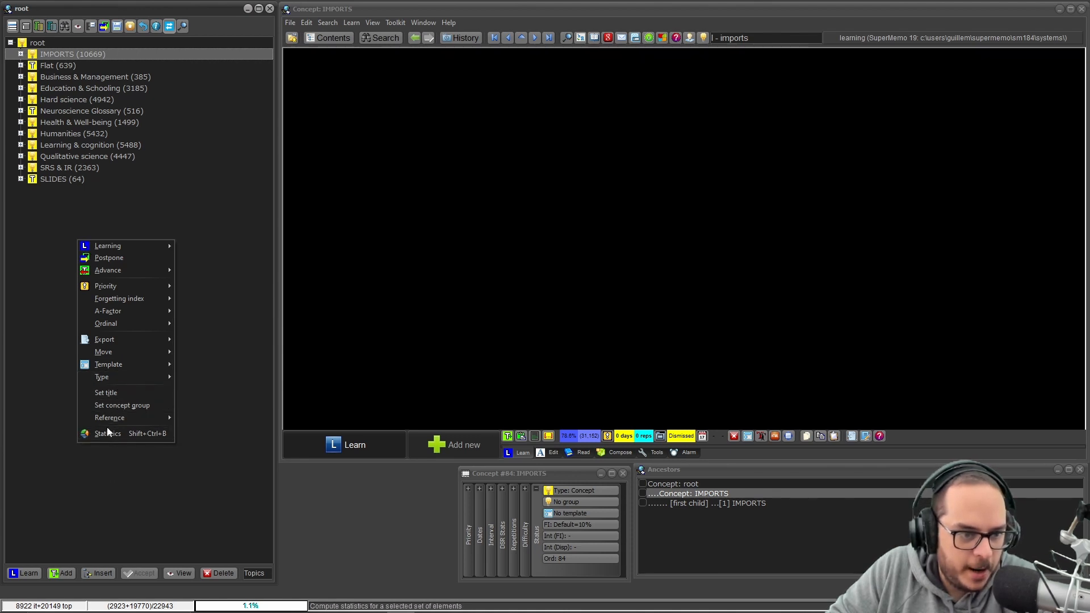
mouse_move(124, 324)
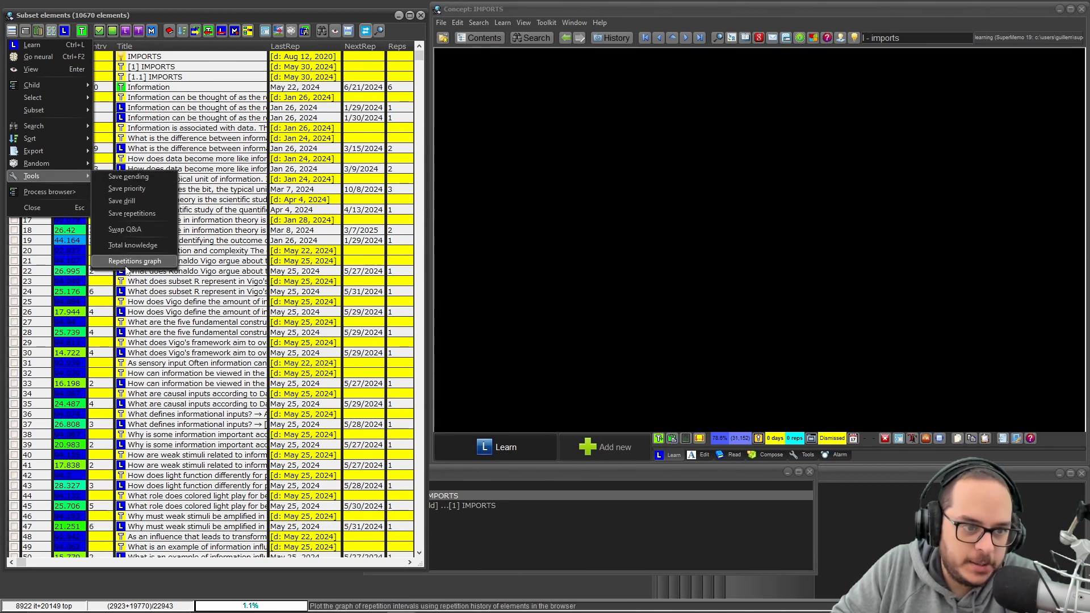
left_click(132, 261)
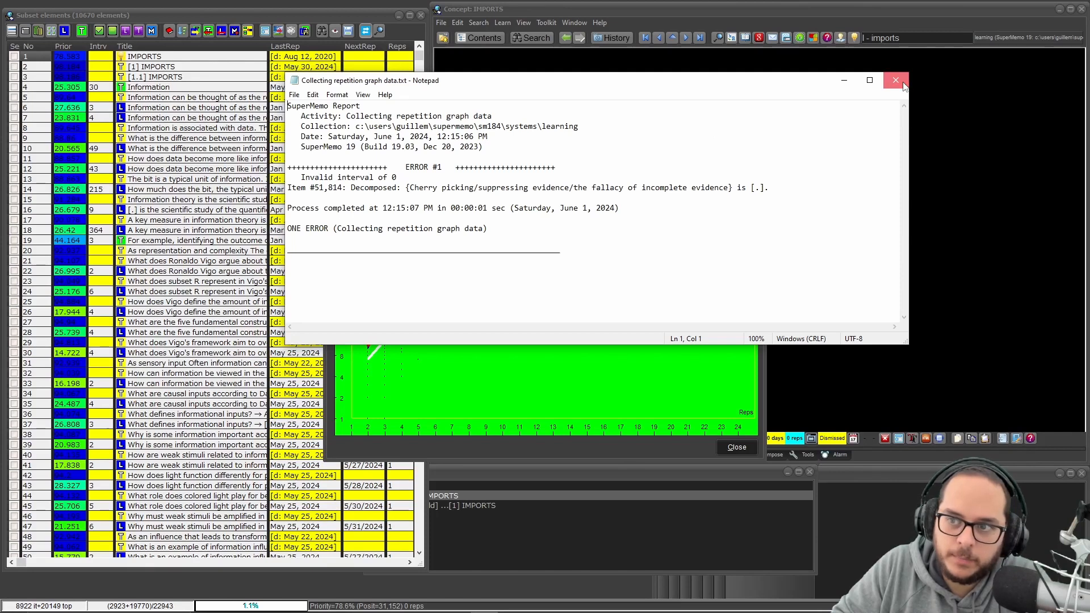
- Dismiss the data-collection error report to reveal the IMPORTS repetitions graph for laps 0-3
left_click(894, 79)
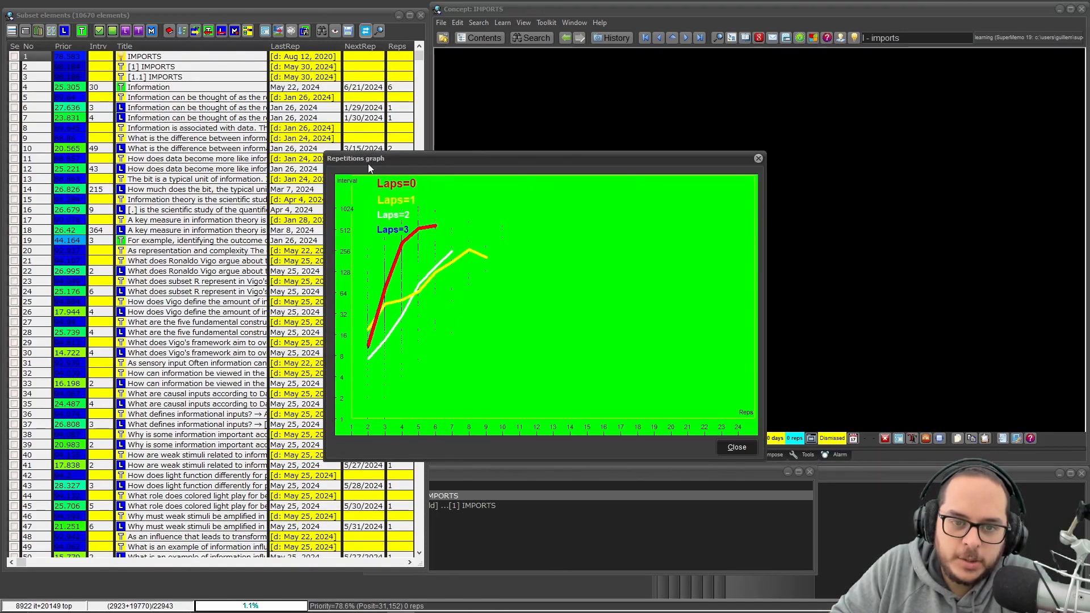
mouse_move(633, 327)
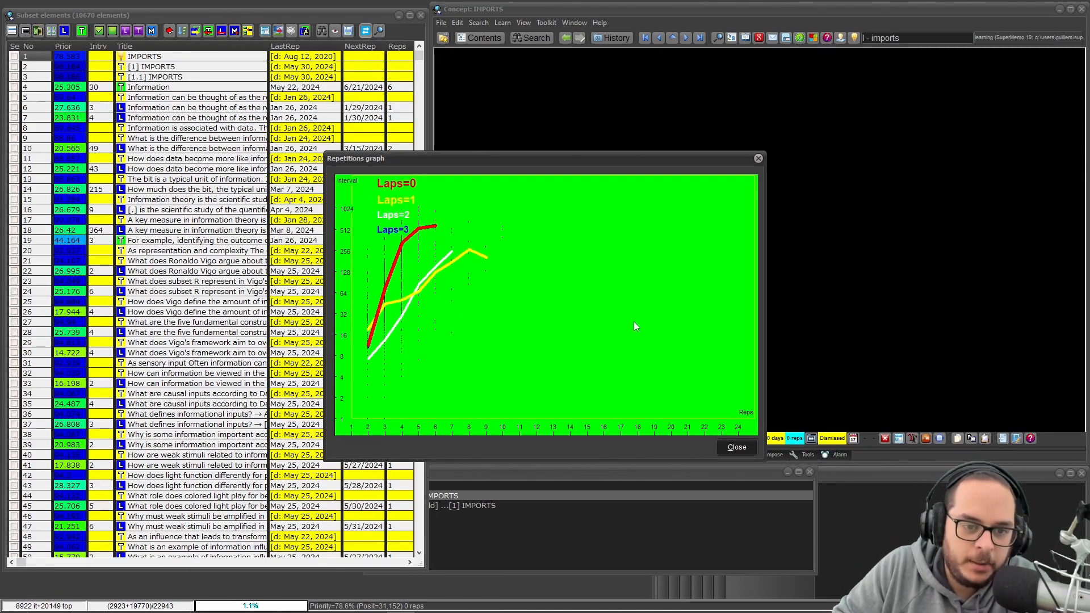
mouse_move(412, 422)
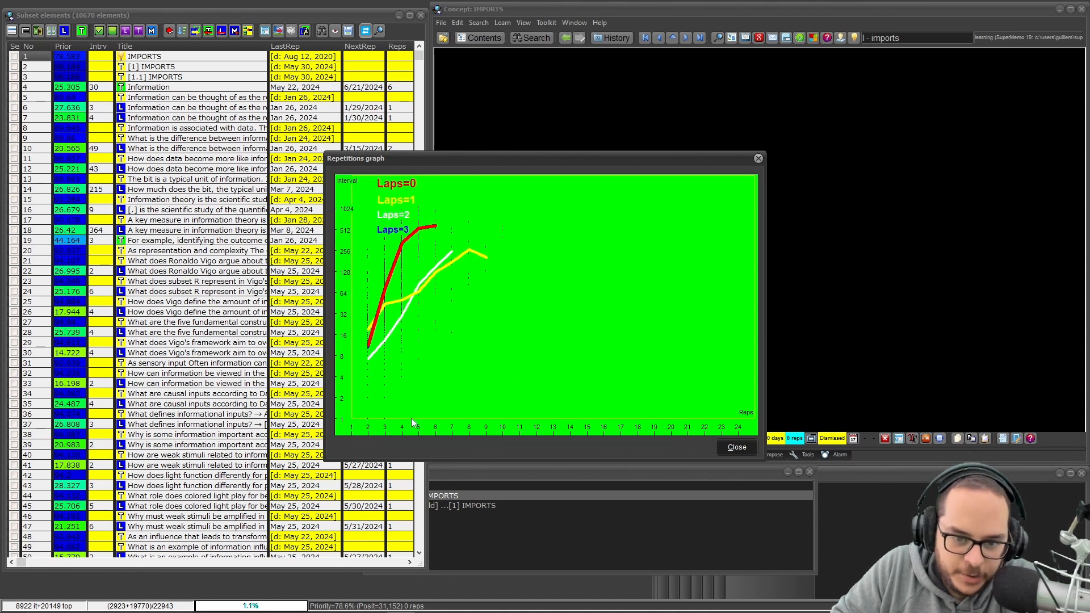
mouse_move(383, 410)
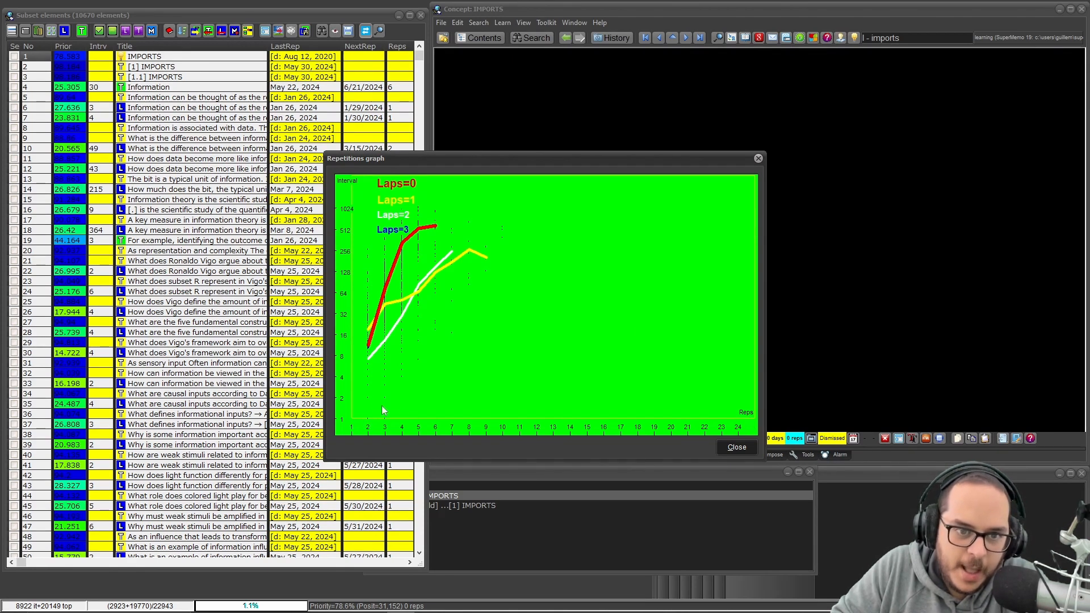
mouse_move(344, 212)
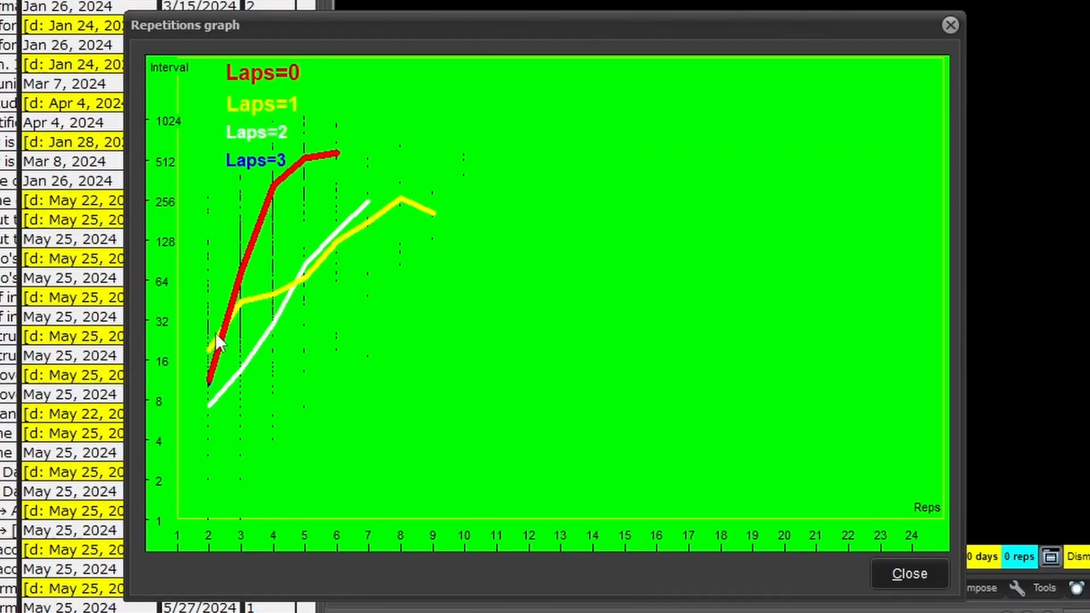
mouse_move(278, 190)
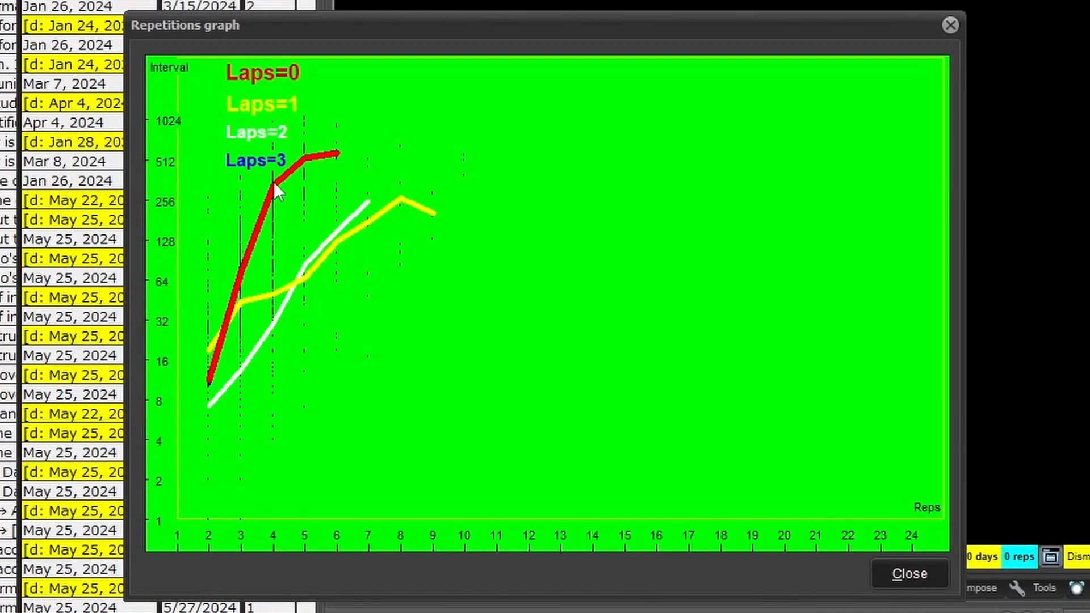
mouse_move(212, 499)
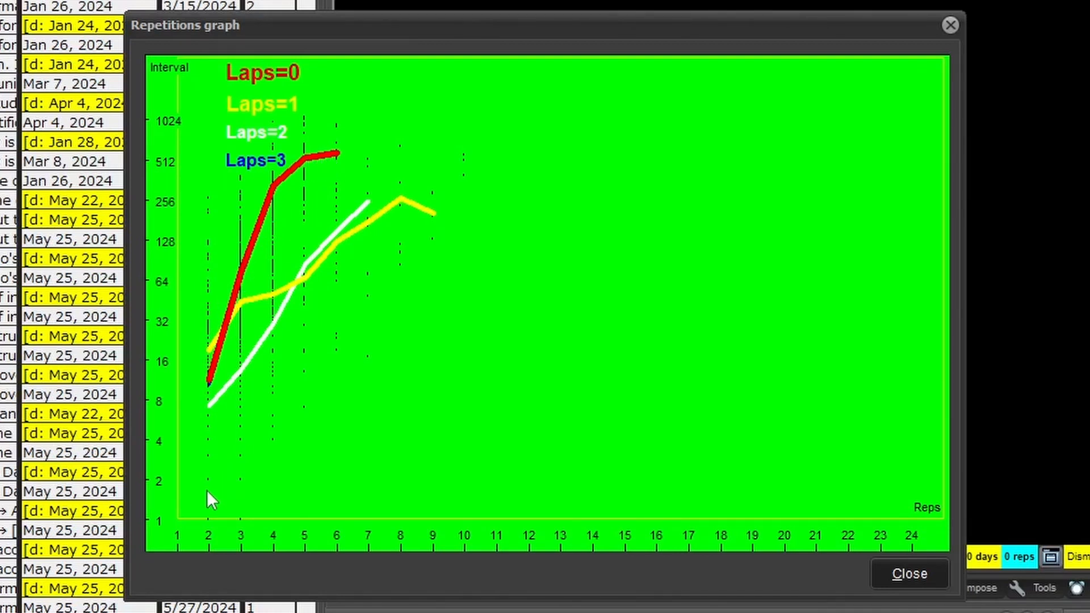
mouse_move(298, 252)
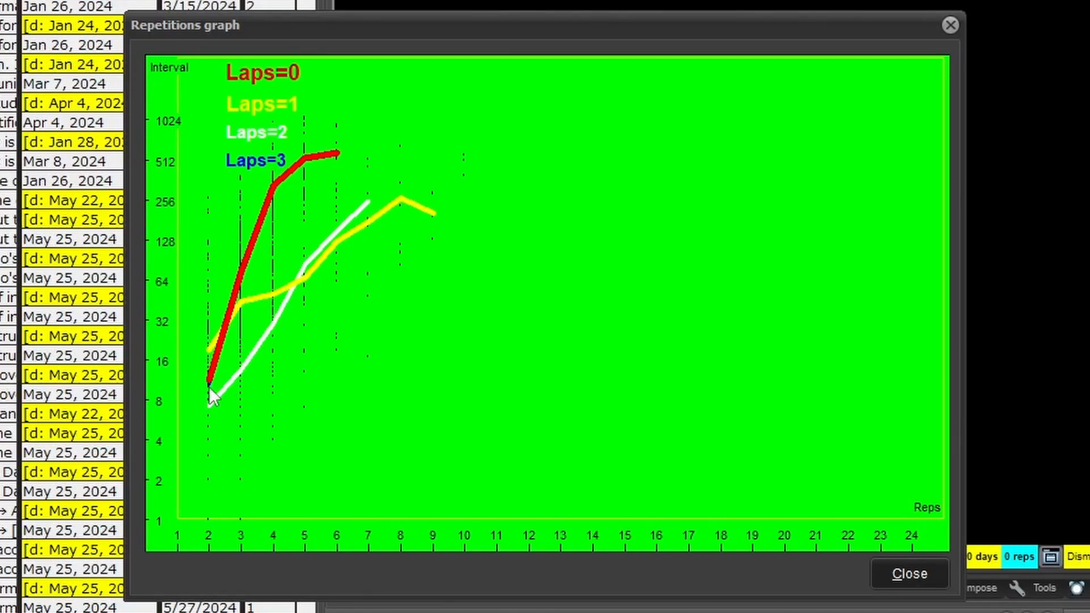
mouse_move(287, 385)
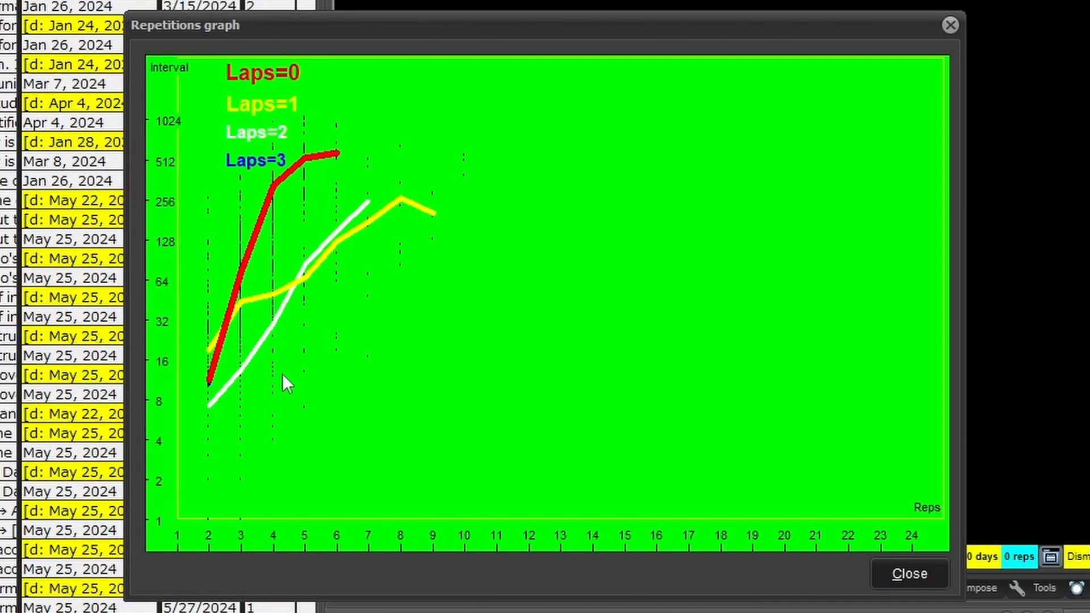
mouse_move(349, 143)
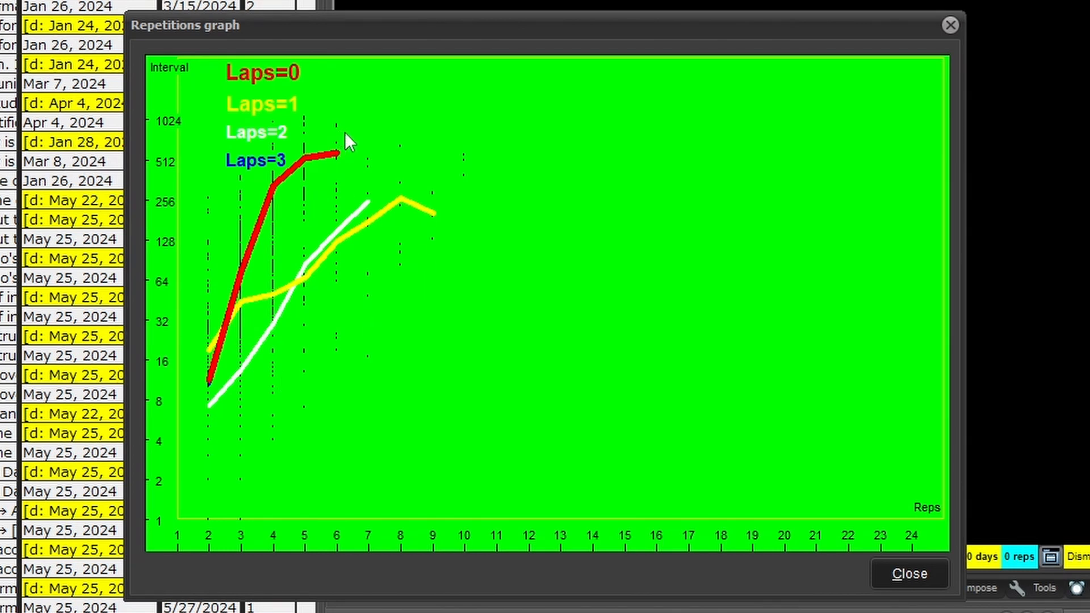
mouse_move(240, 104)
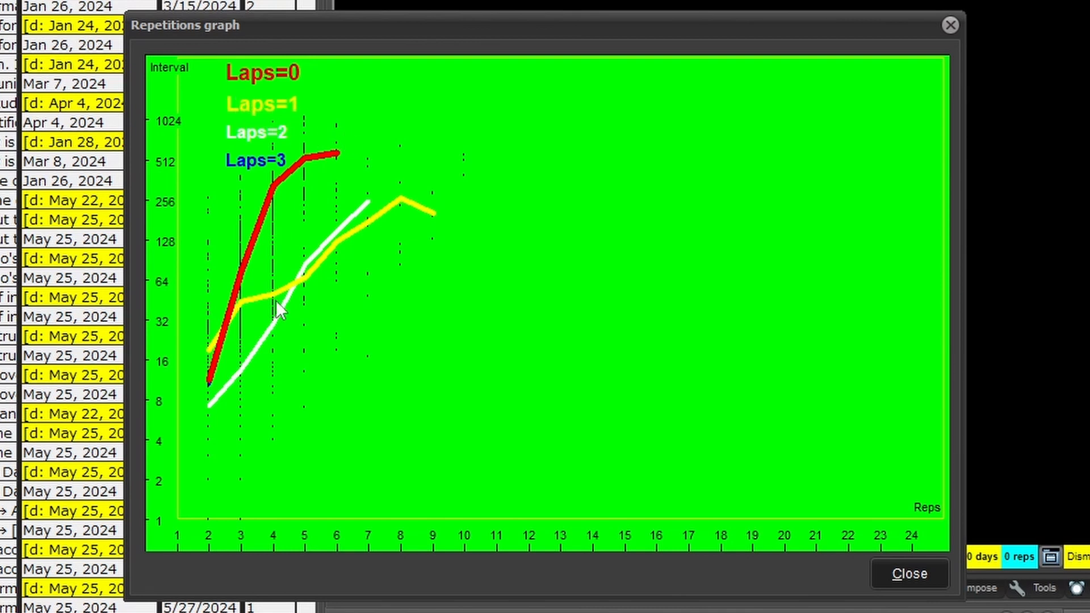
mouse_move(409, 203)
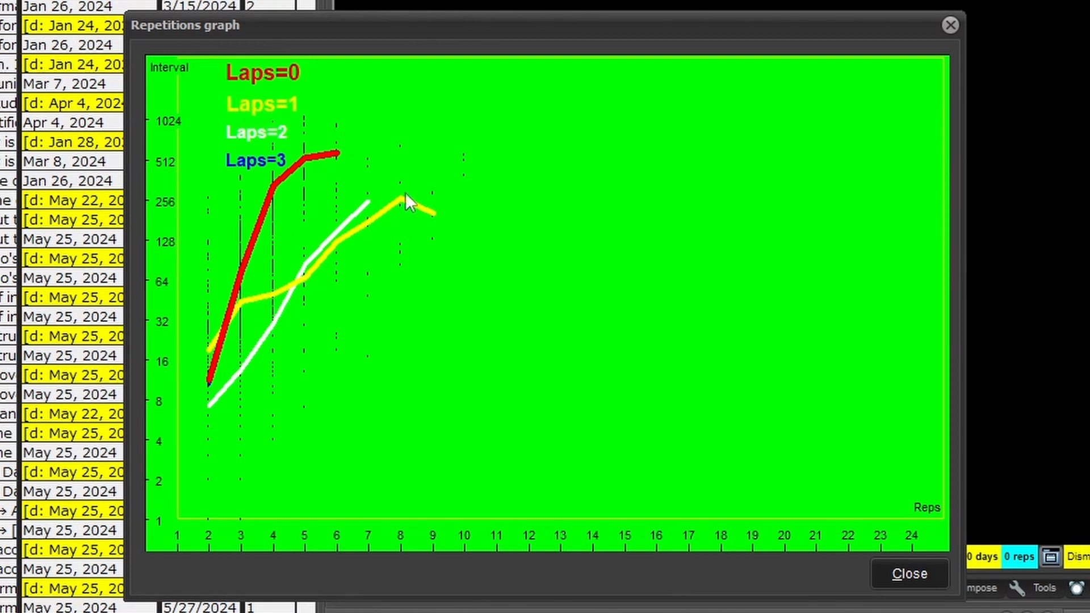
mouse_move(428, 202)
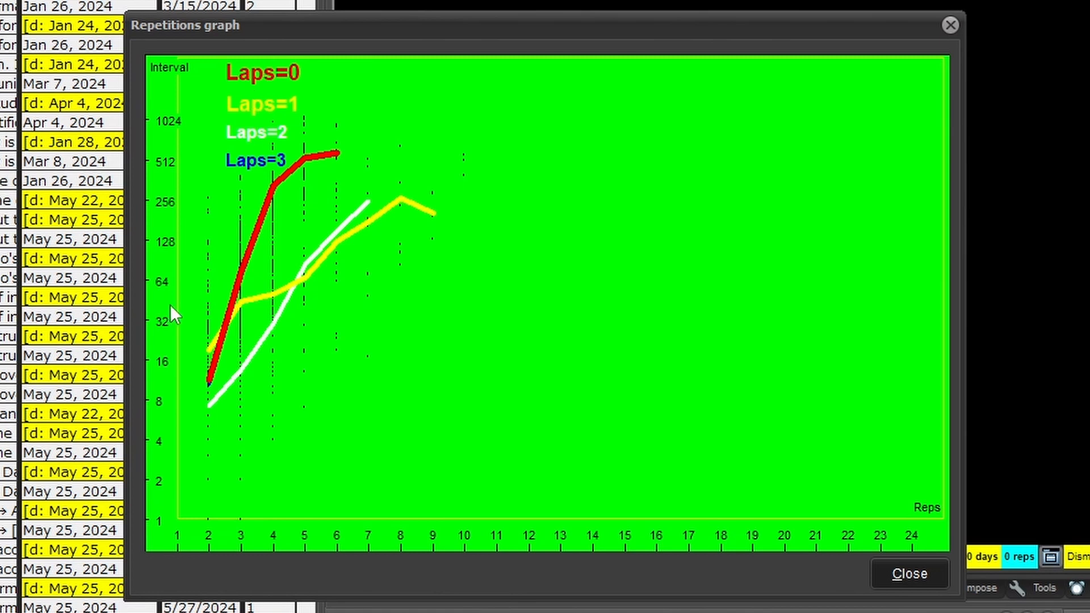
mouse_move(355, 243)
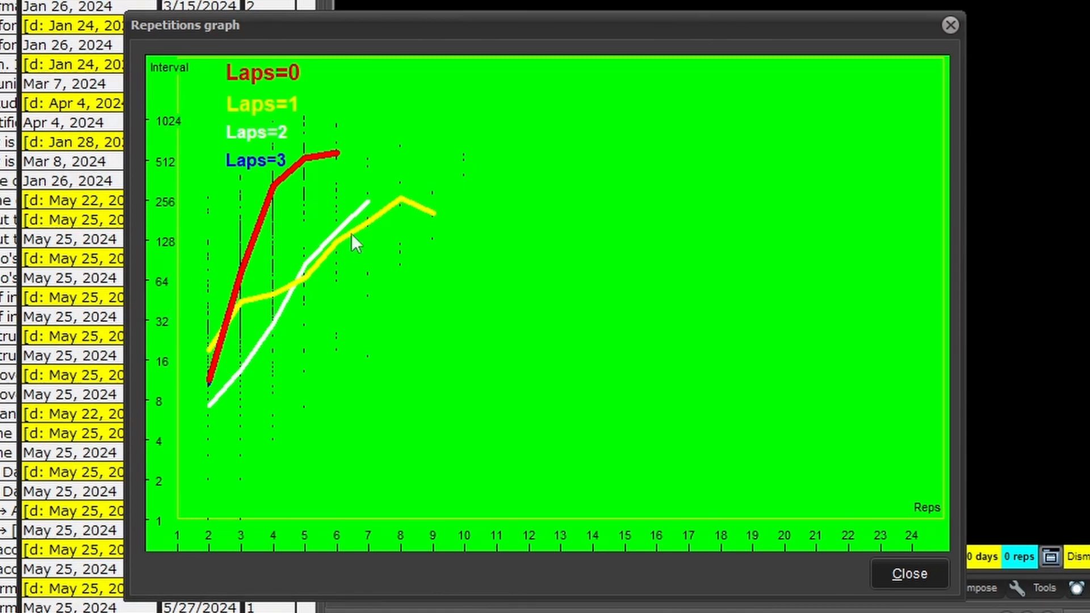
mouse_move(178, 254)
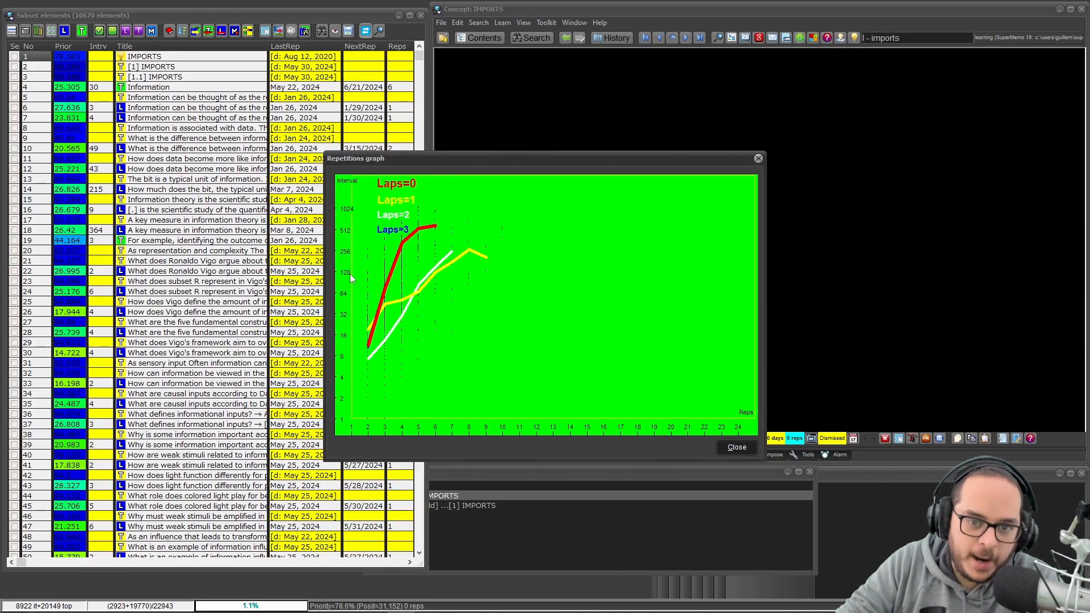
mouse_move(740, 435)
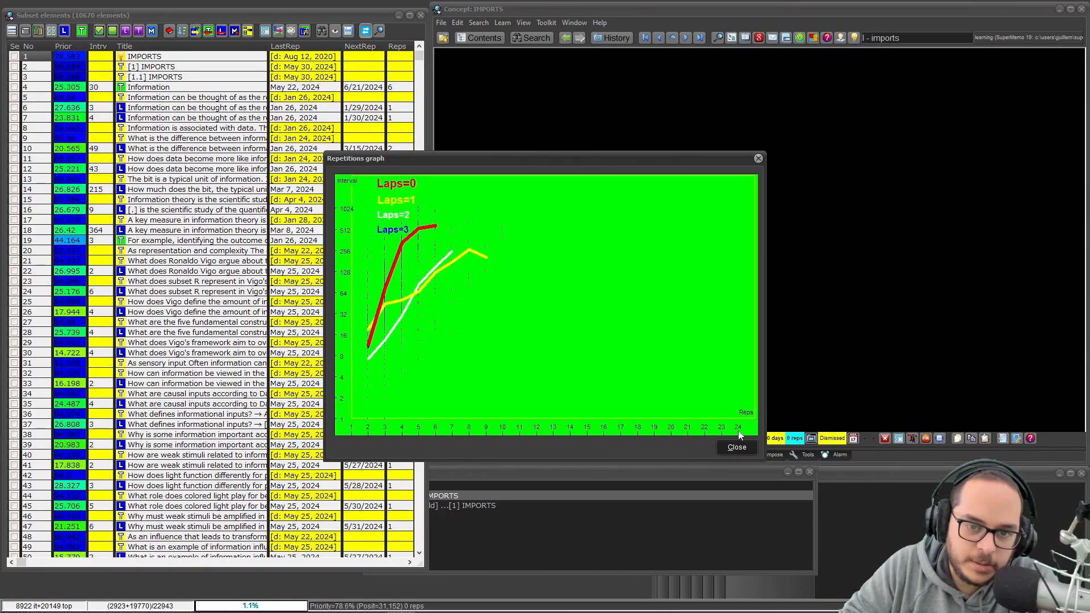
mouse_move(372, 298)
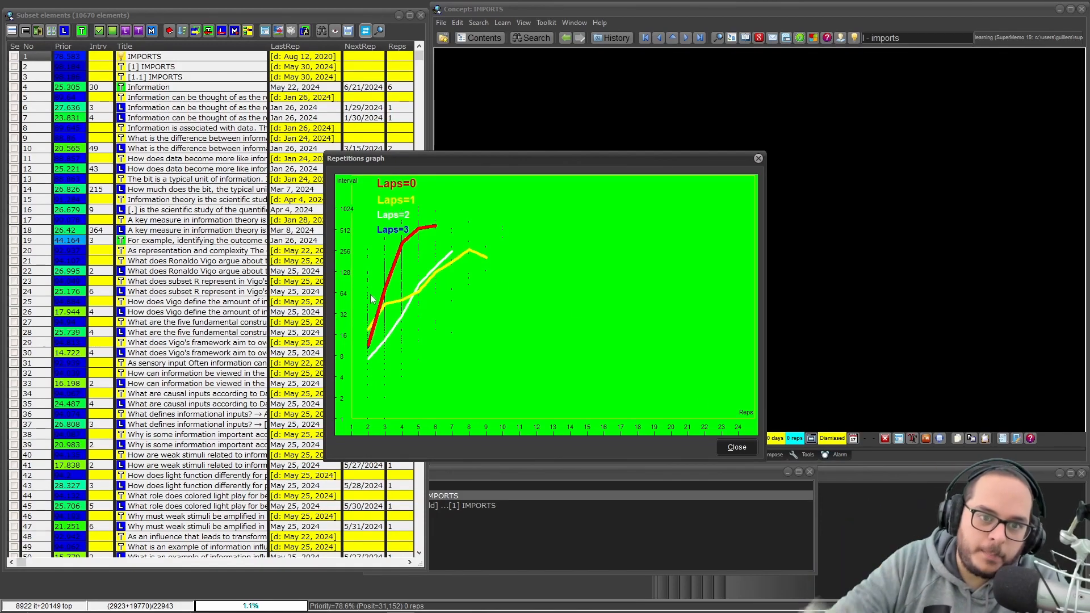
mouse_move(344, 172)
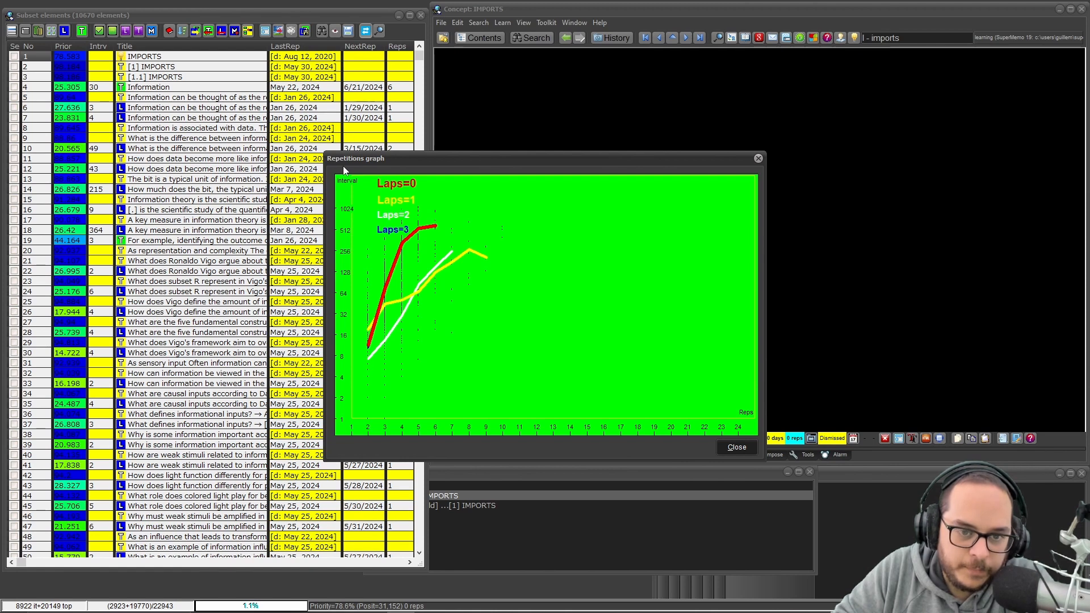
mouse_move(465, 257)
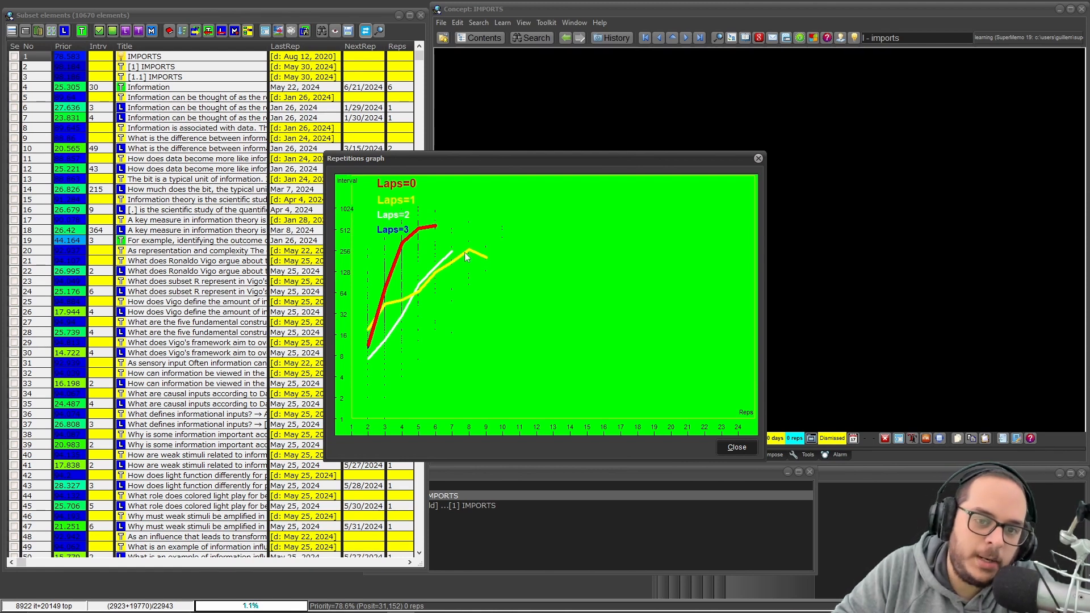
mouse_move(393, 205)
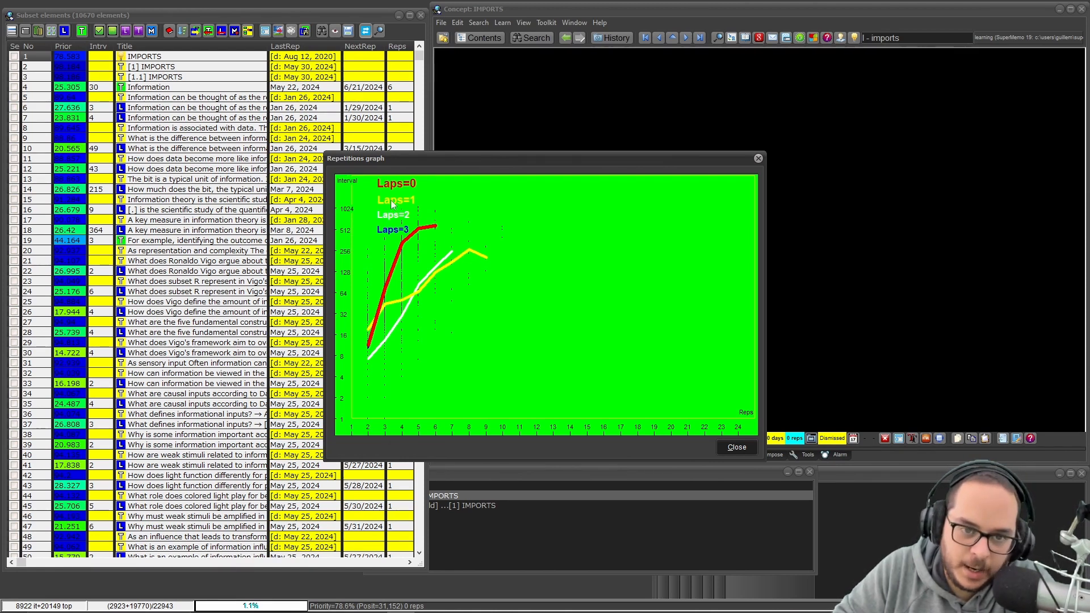
mouse_move(337, 184)
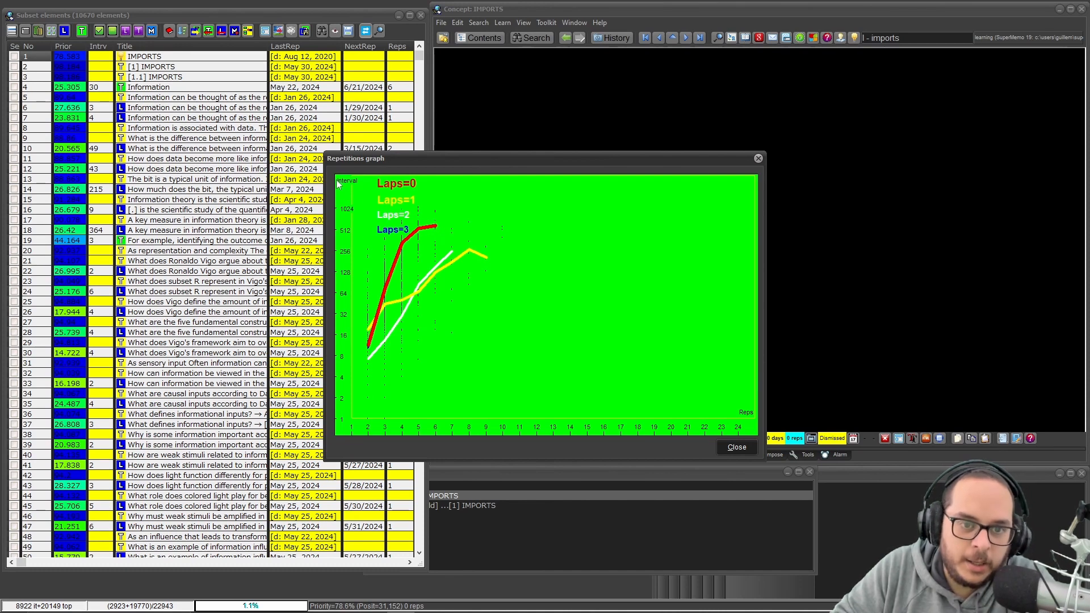
mouse_move(729, 410)
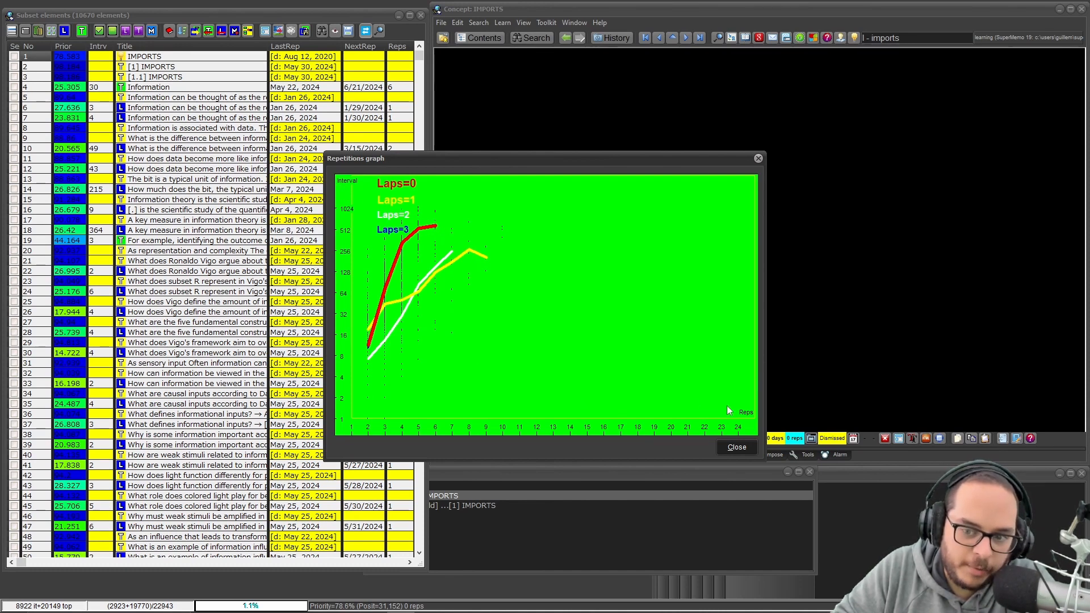
mouse_move(679, 367)
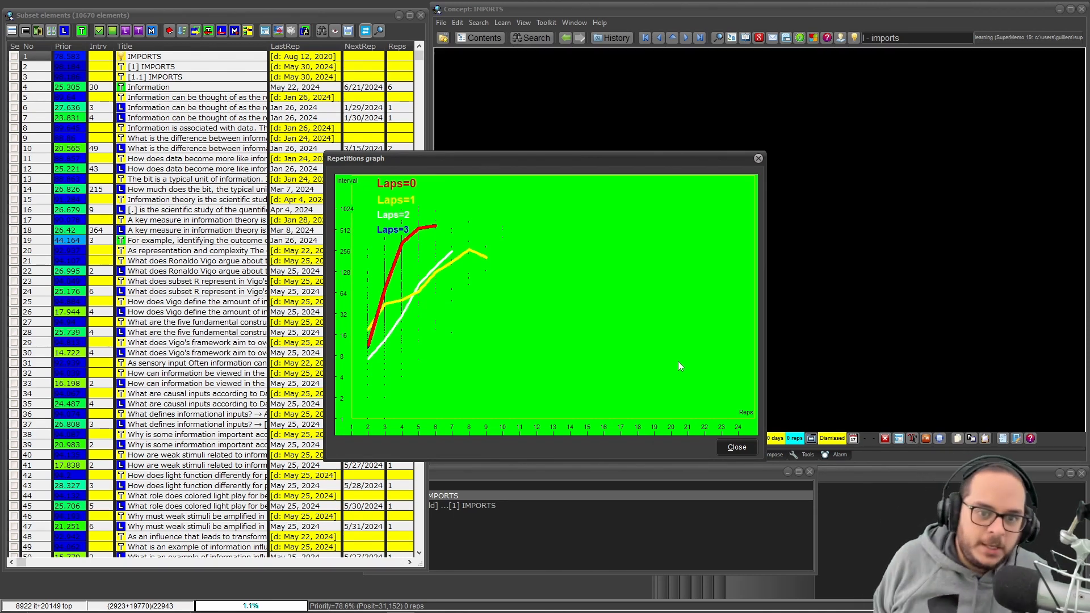
mouse_move(427, 271)
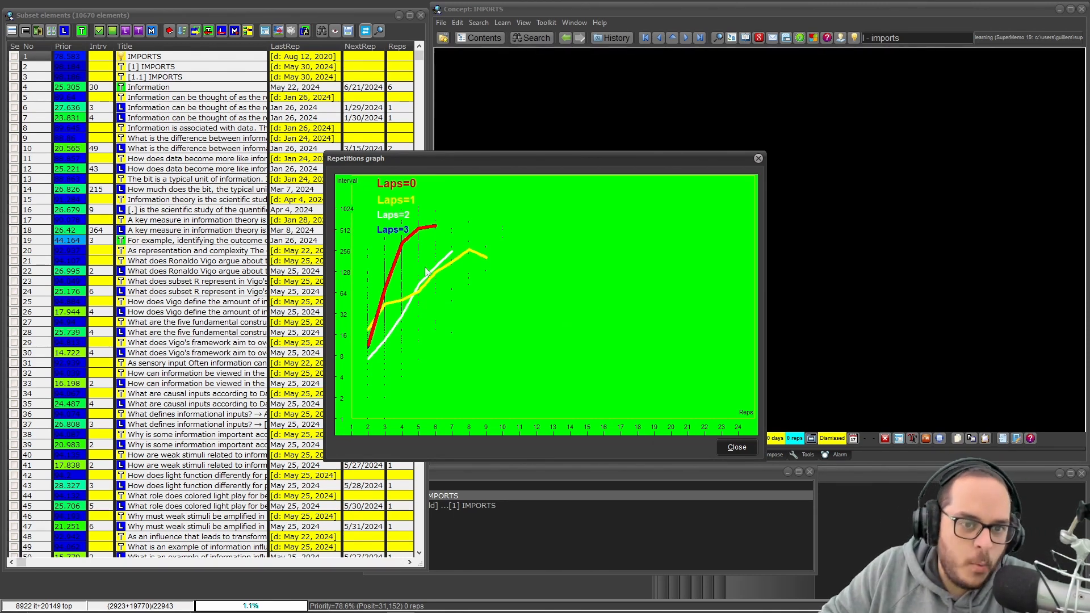
mouse_move(387, 229)
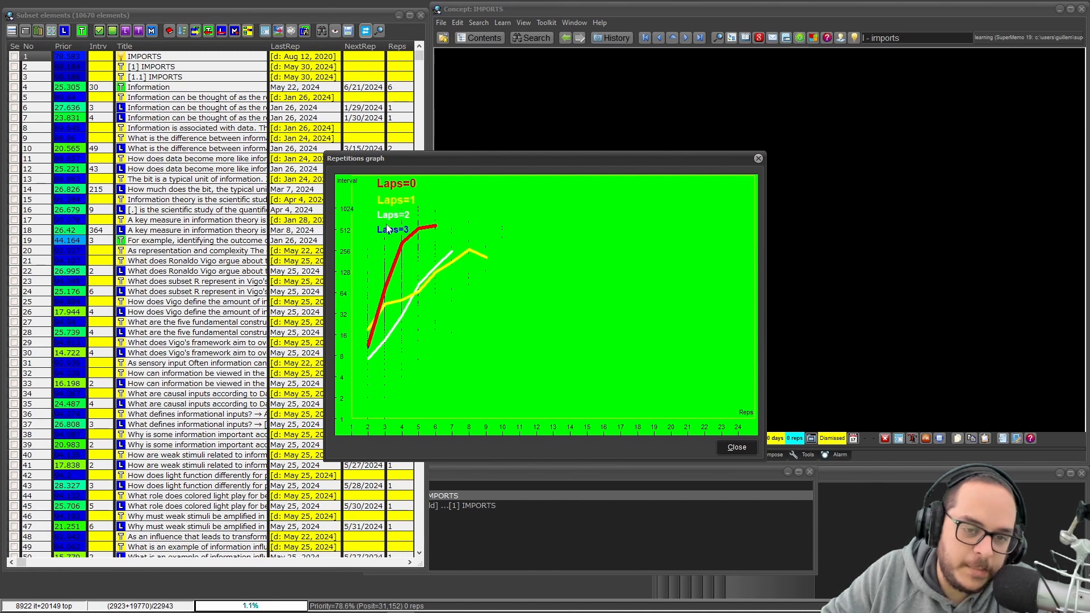
mouse_move(351, 338)
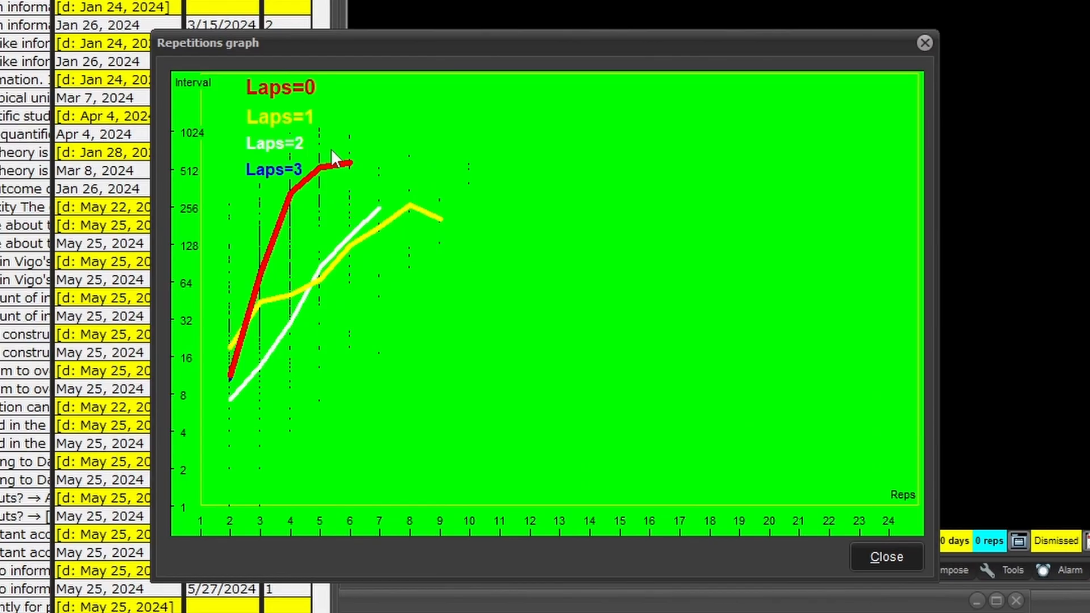
mouse_move(347, 250)
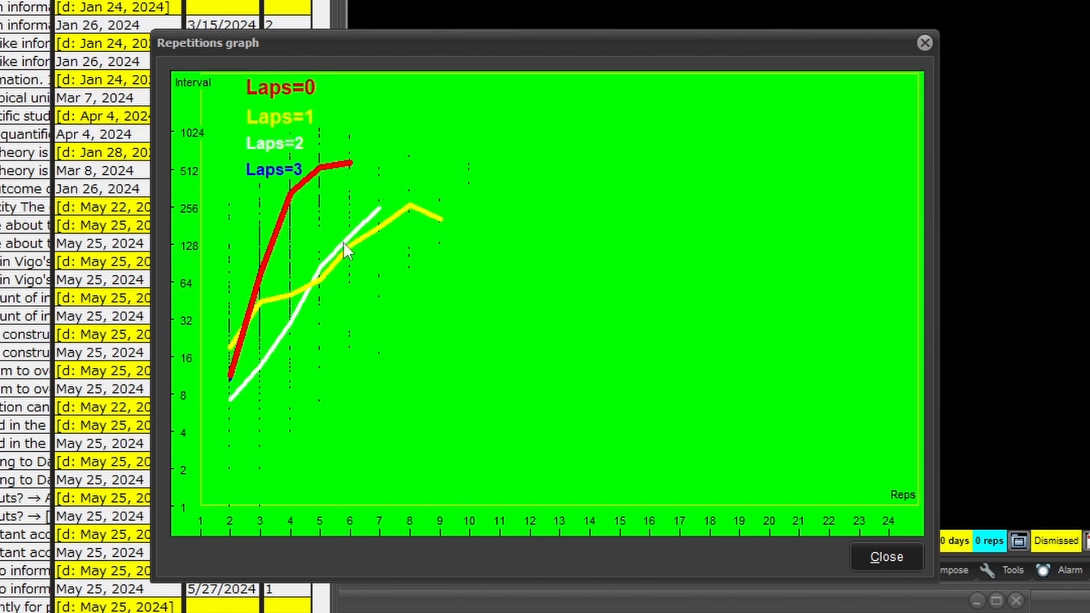
mouse_move(309, 202)
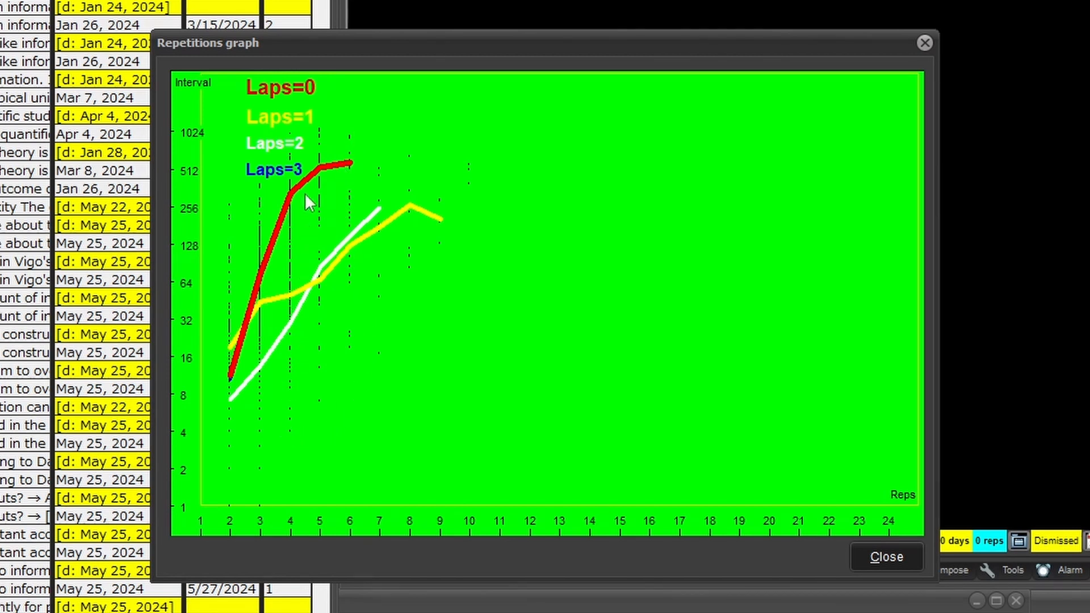
mouse_move(302, 285)
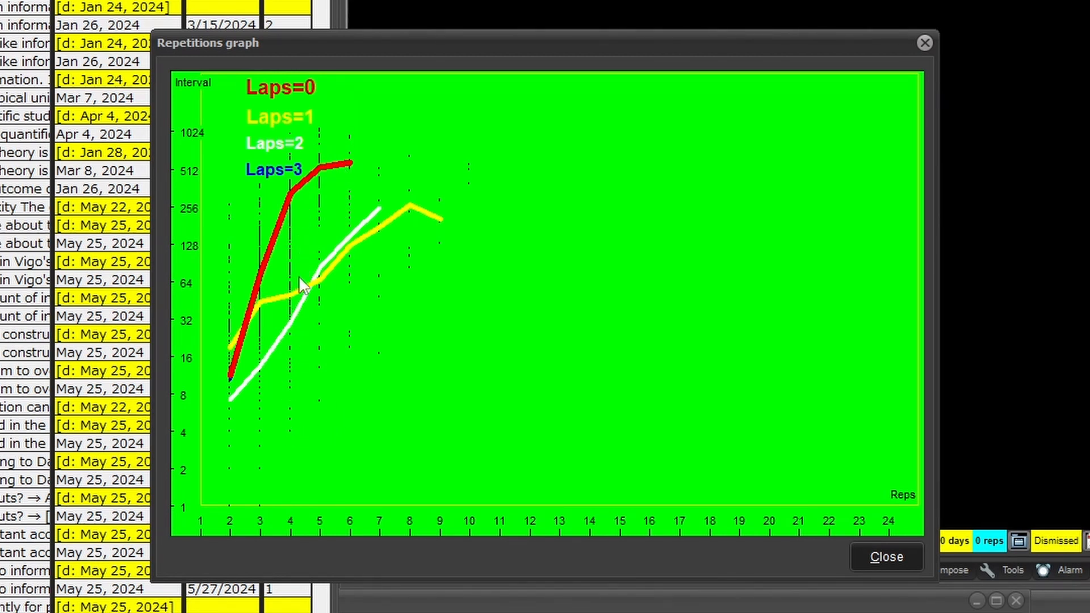
mouse_move(364, 230)
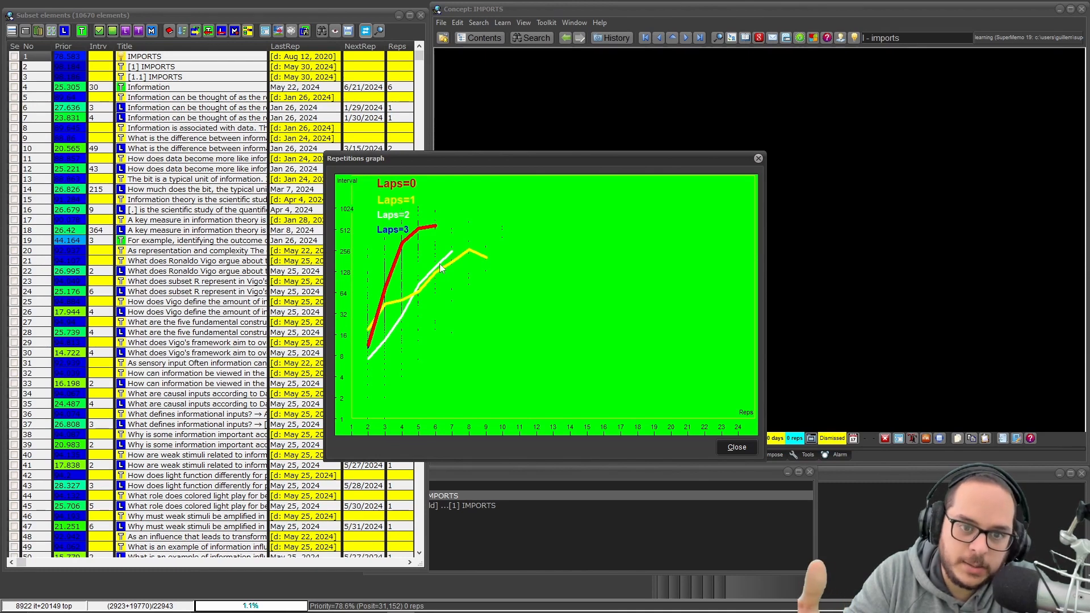
mouse_move(416, 236)
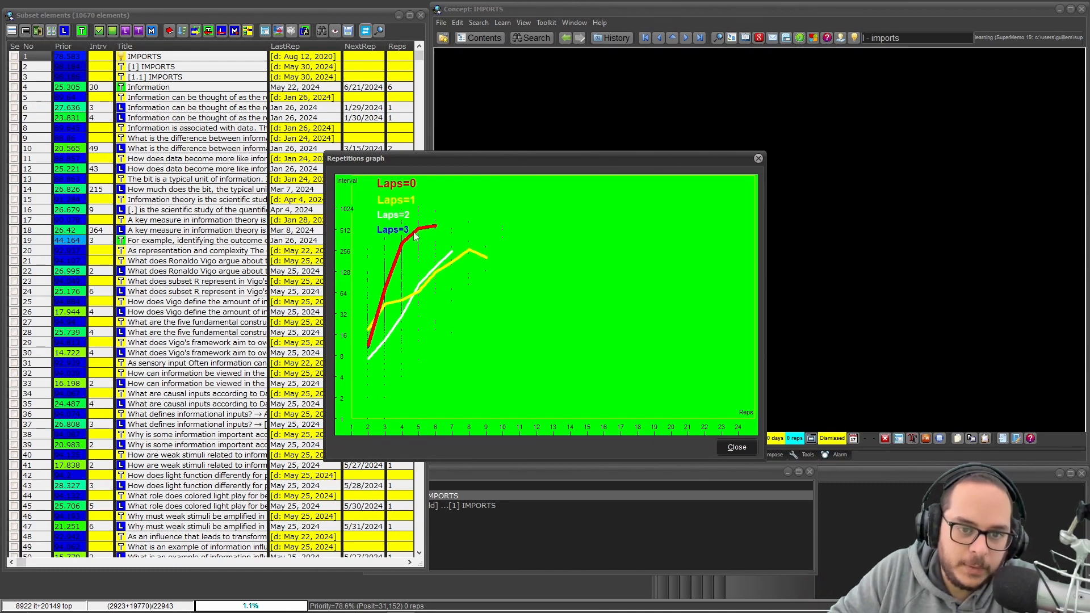
mouse_move(403, 318)
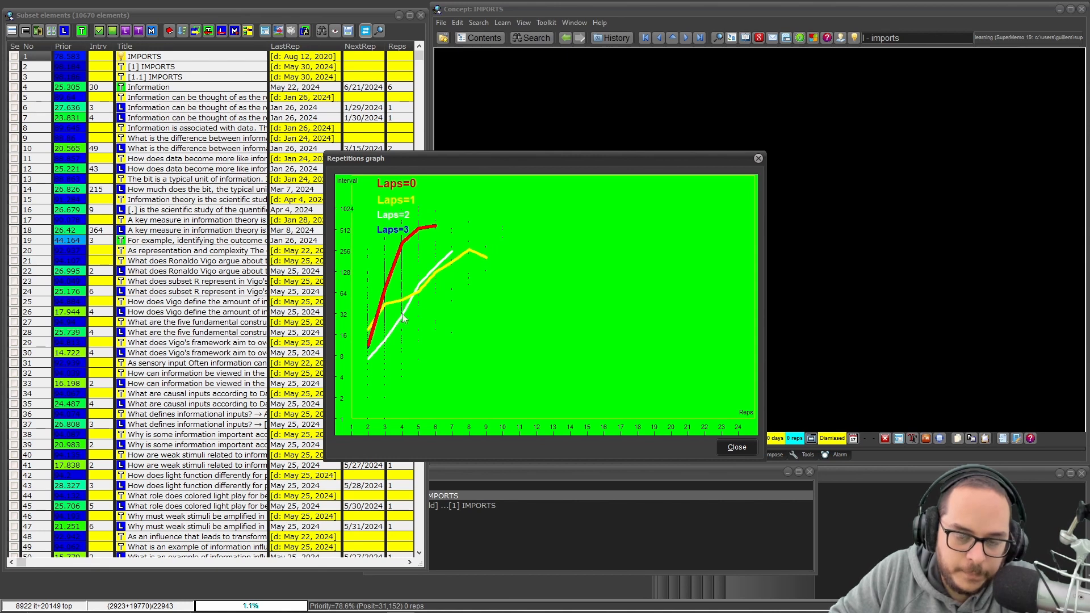
mouse_move(488, 294)
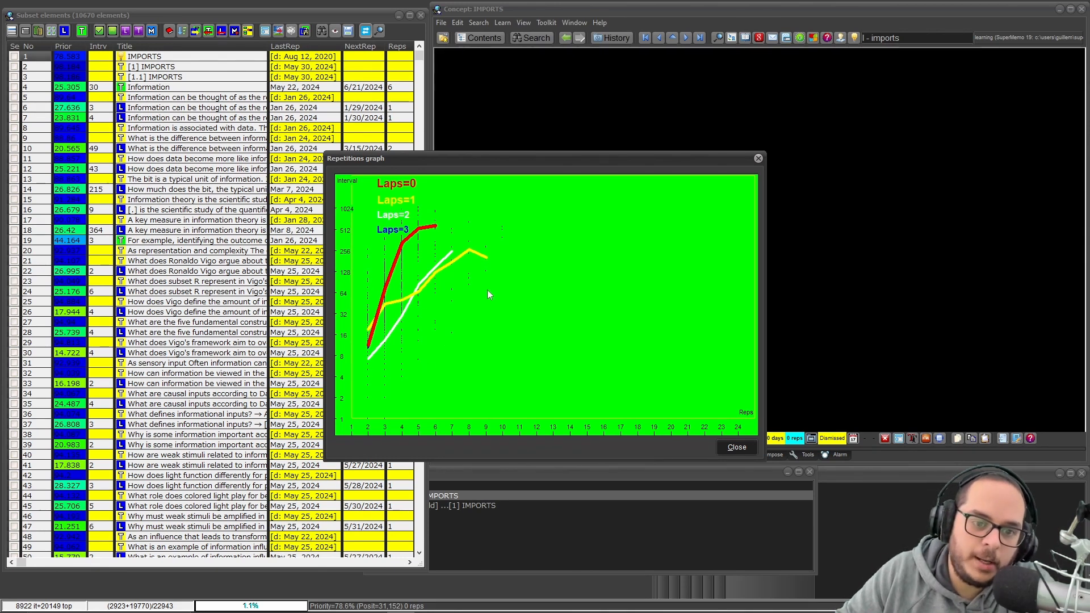
mouse_move(374, 355)
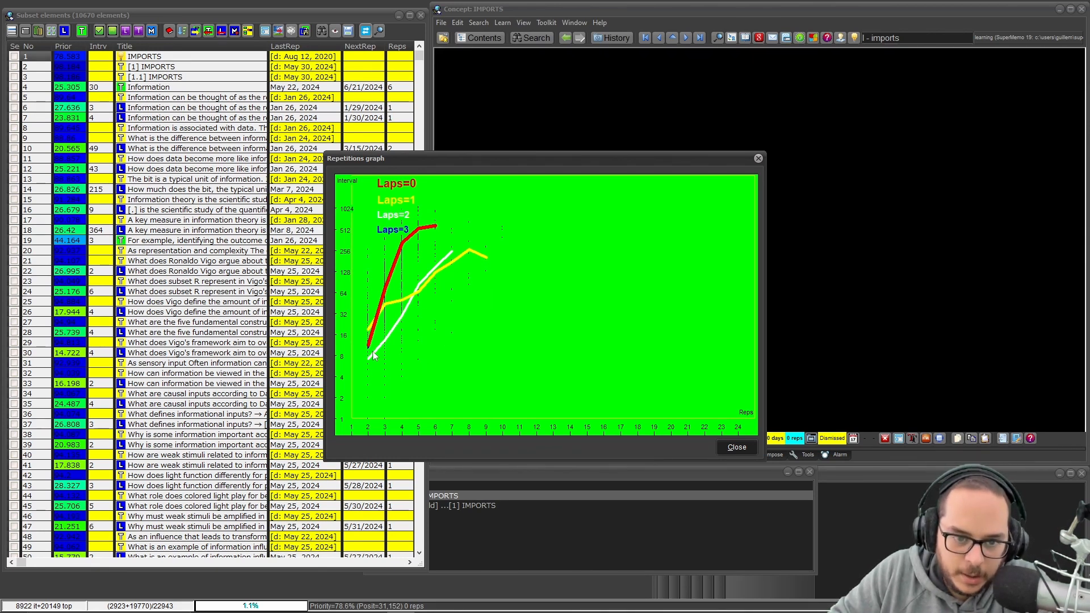
mouse_move(401, 230)
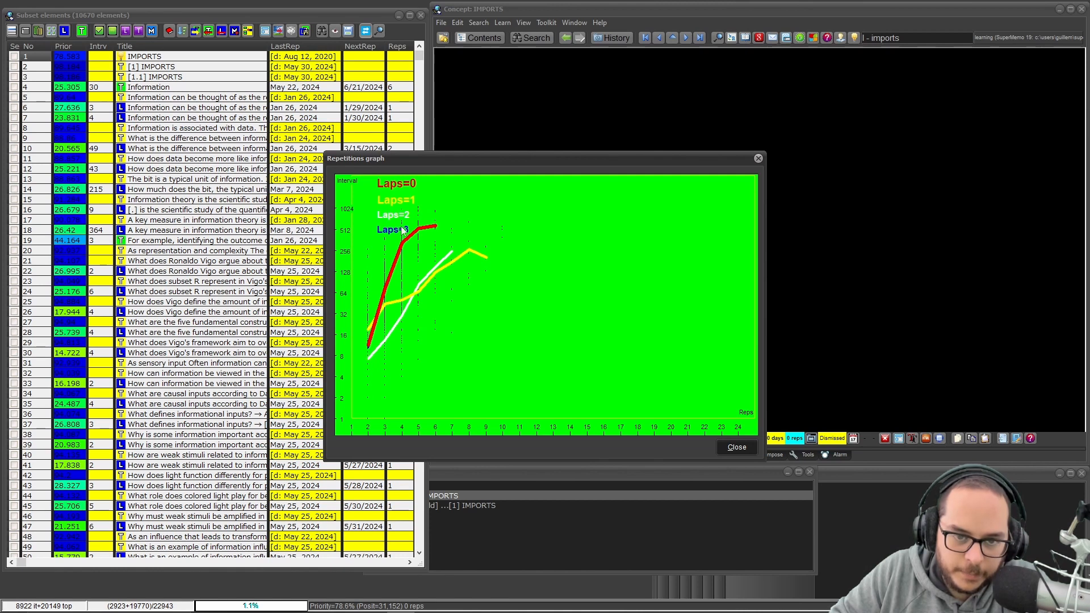
mouse_move(431, 259)
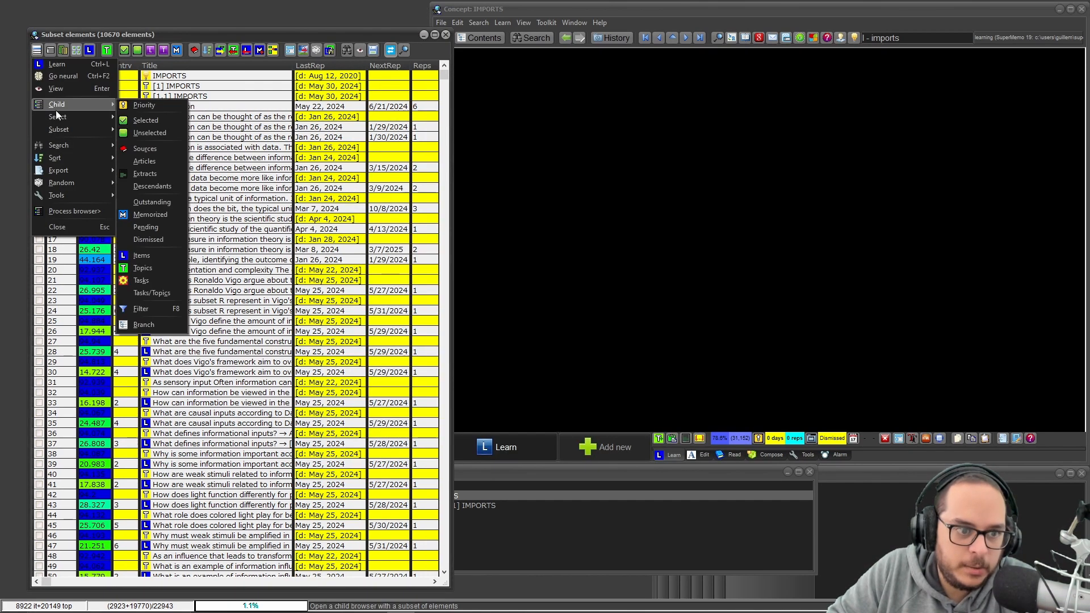
mouse_move(140, 309)
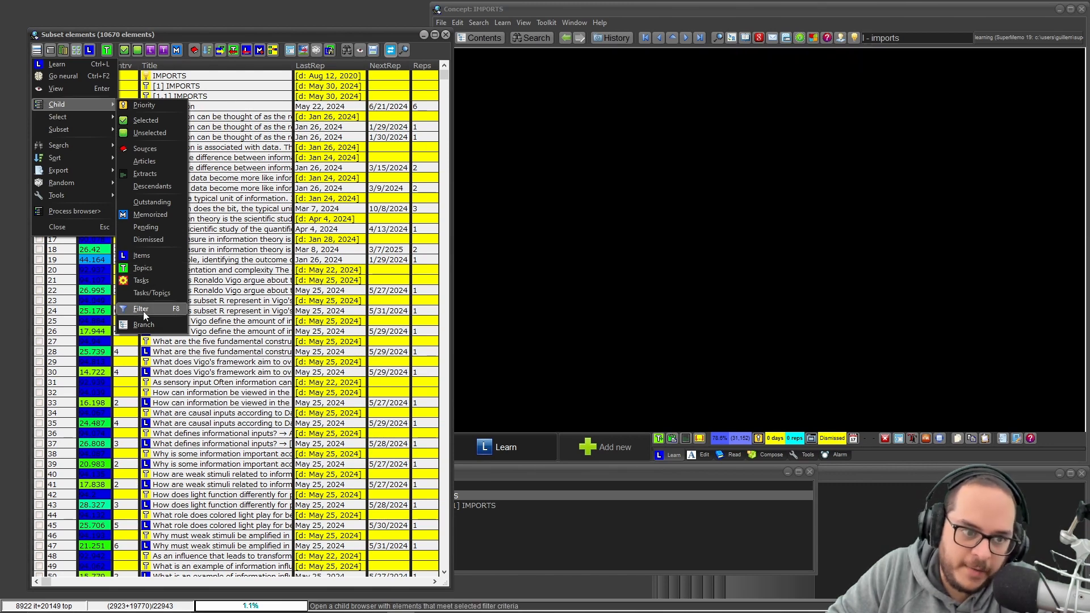
- Filter the IMPORTS elements to the 44 memorized items with exactly one lapse
left_click(140, 309)
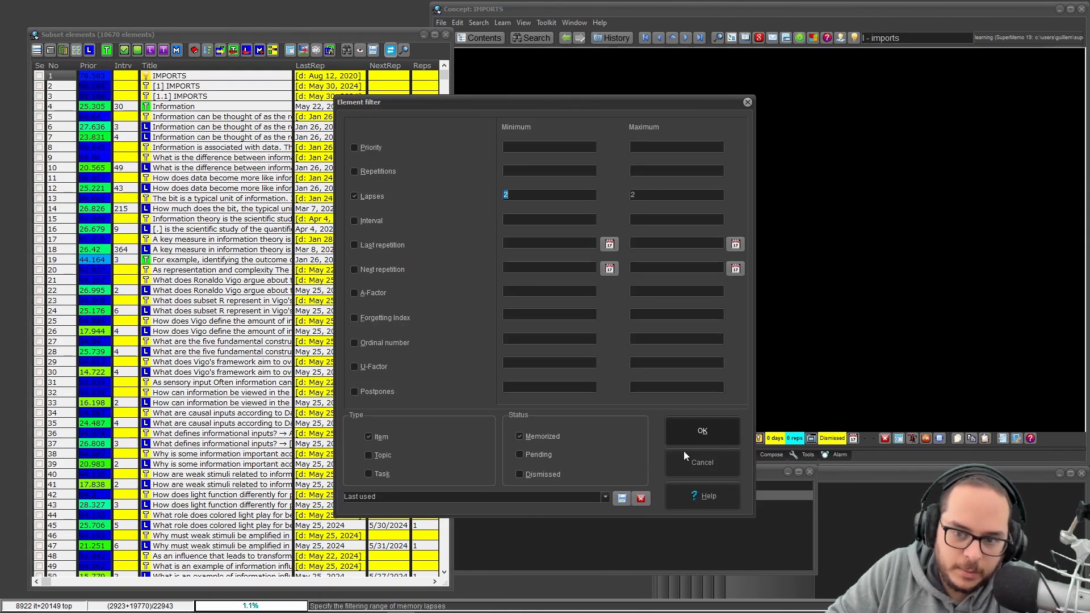
left_click(702, 430)
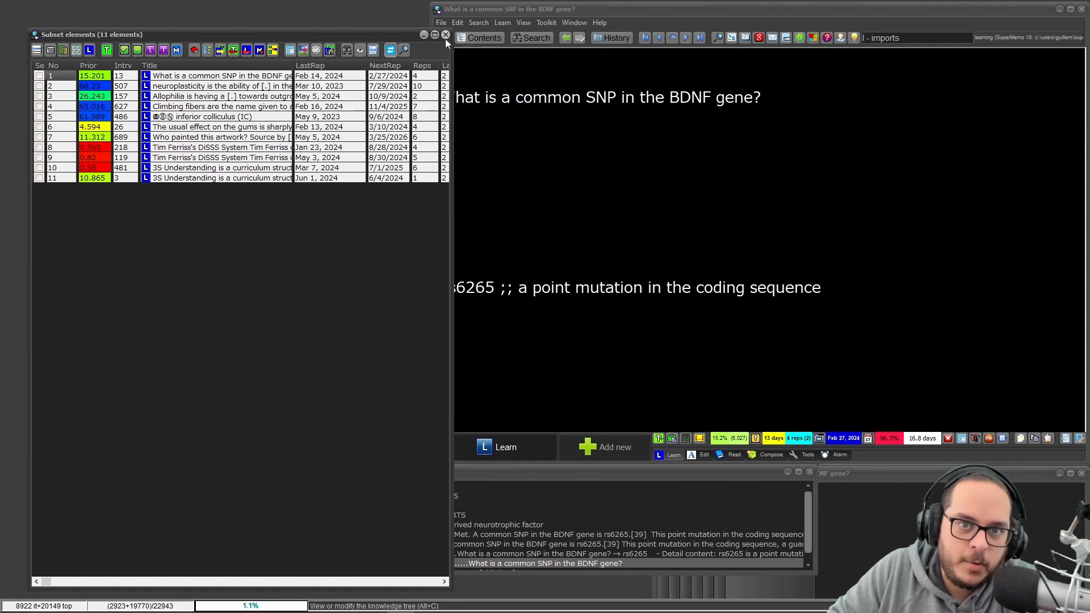
left_click(62, 49)
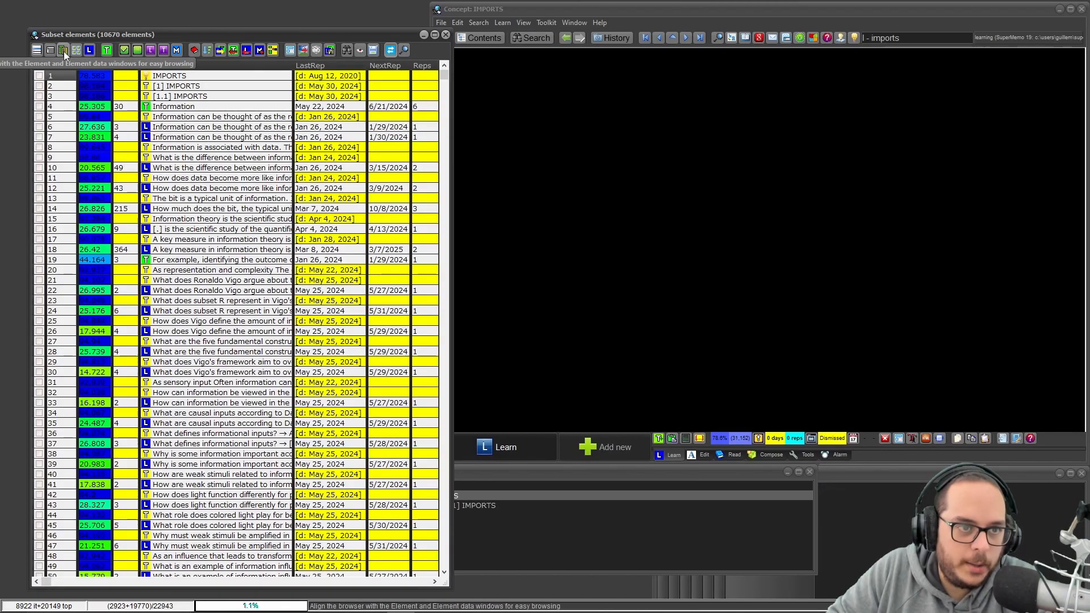
left_click(62, 48)
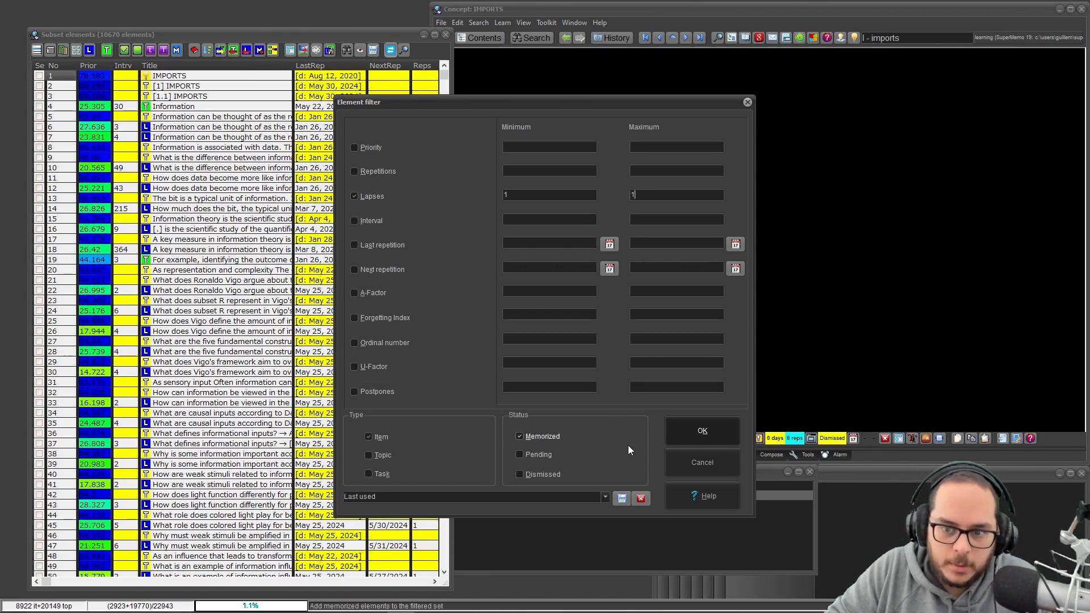
left_click(701, 430)
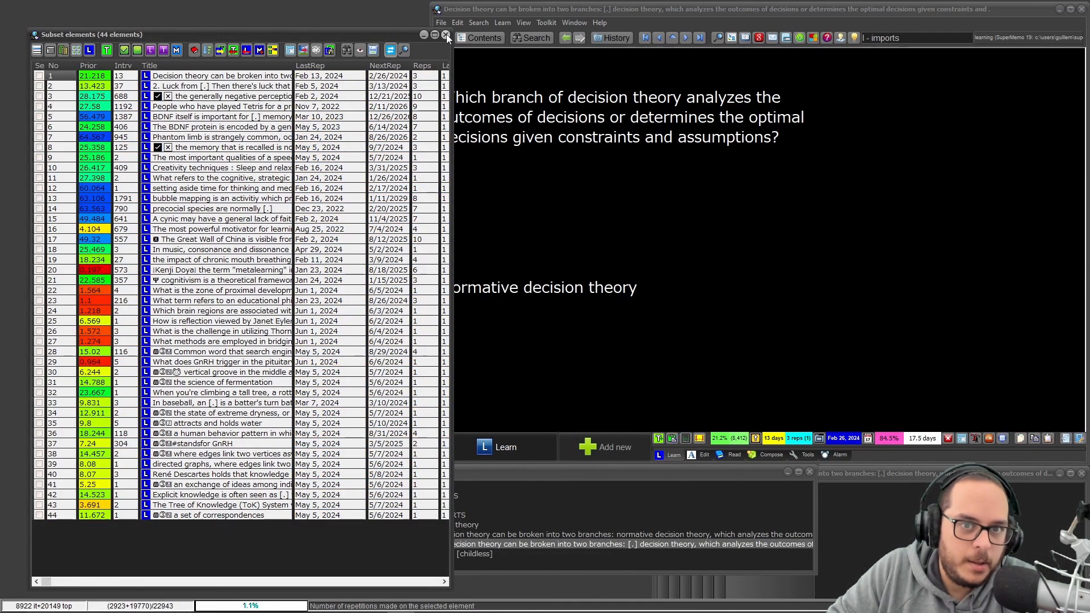
- Close the filtered list, return to the root concept and list all 39,642 collection elements
left_click(447, 35)
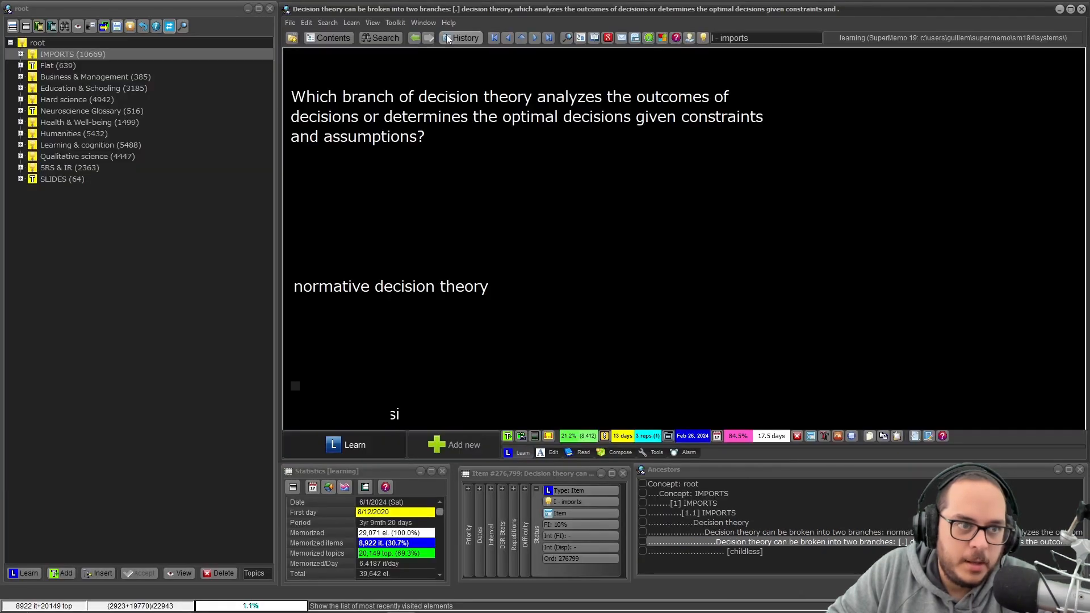
left_click(36, 42)
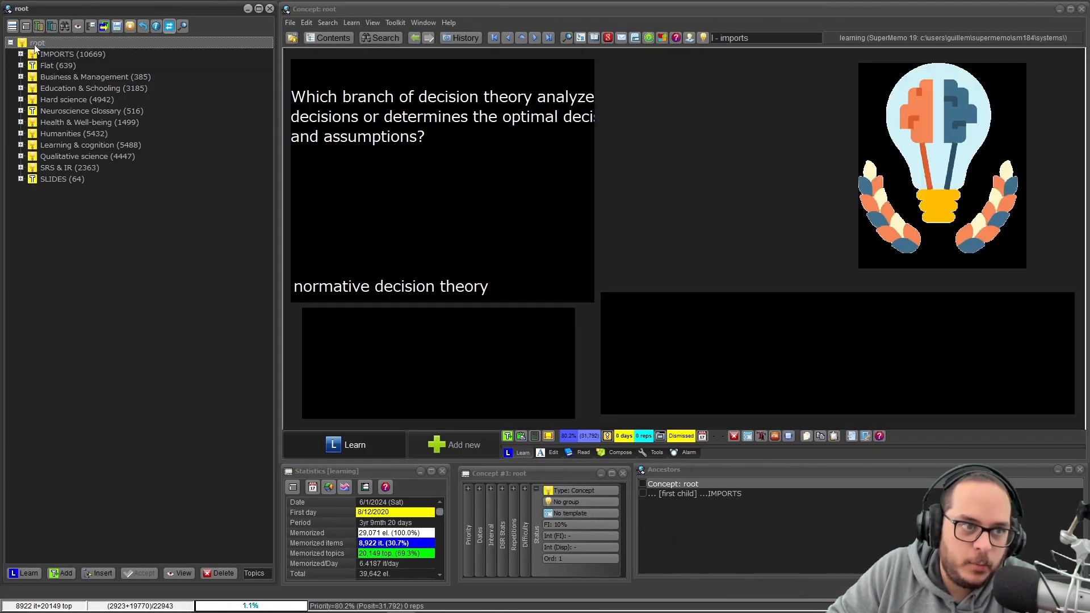
left_click(69, 54)
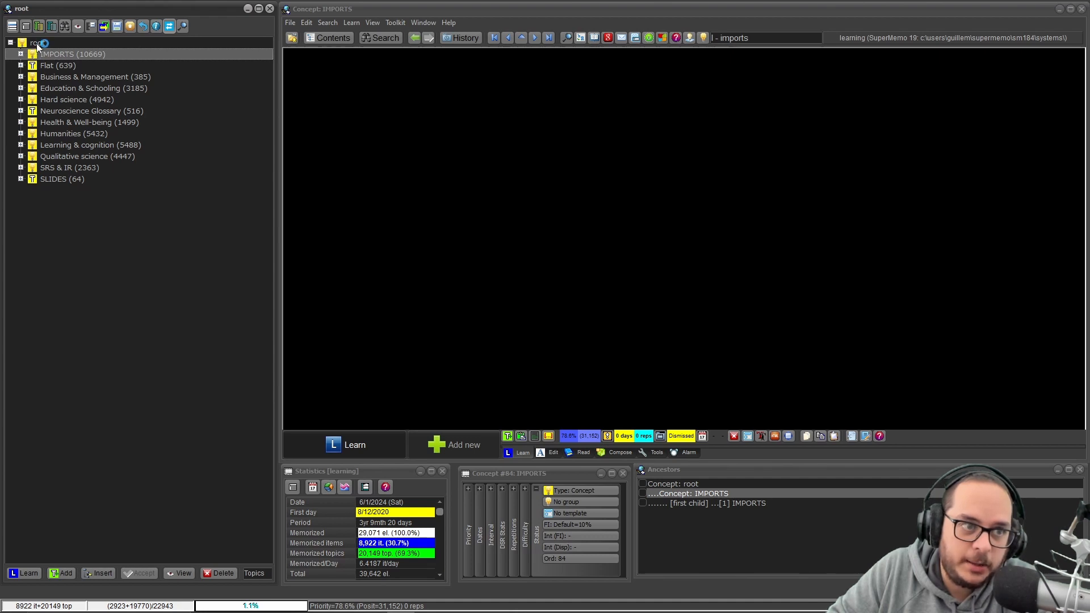
left_click(36, 42)
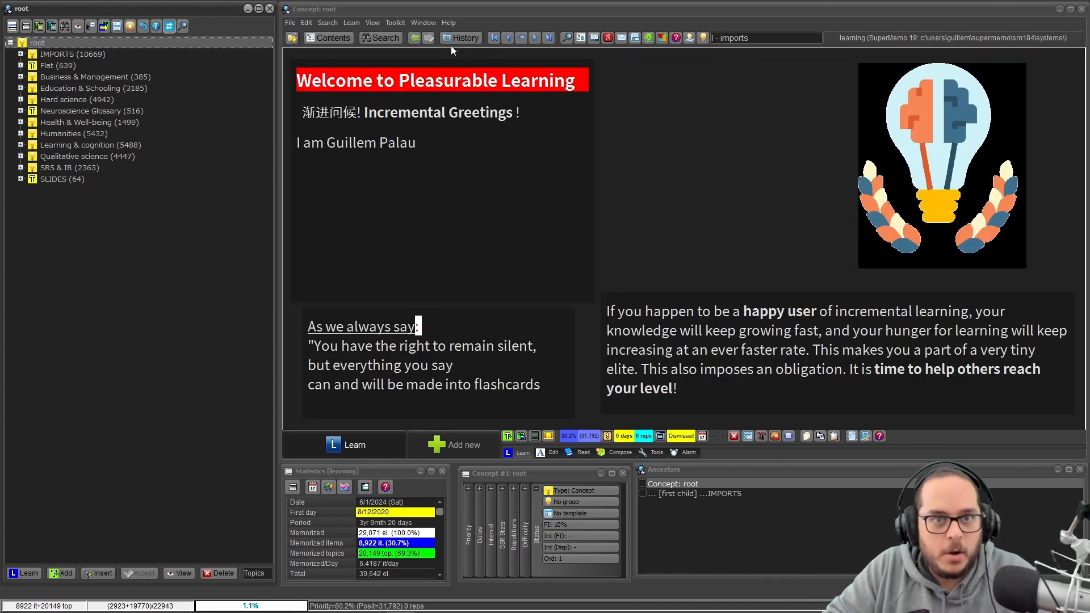
left_click(372, 23)
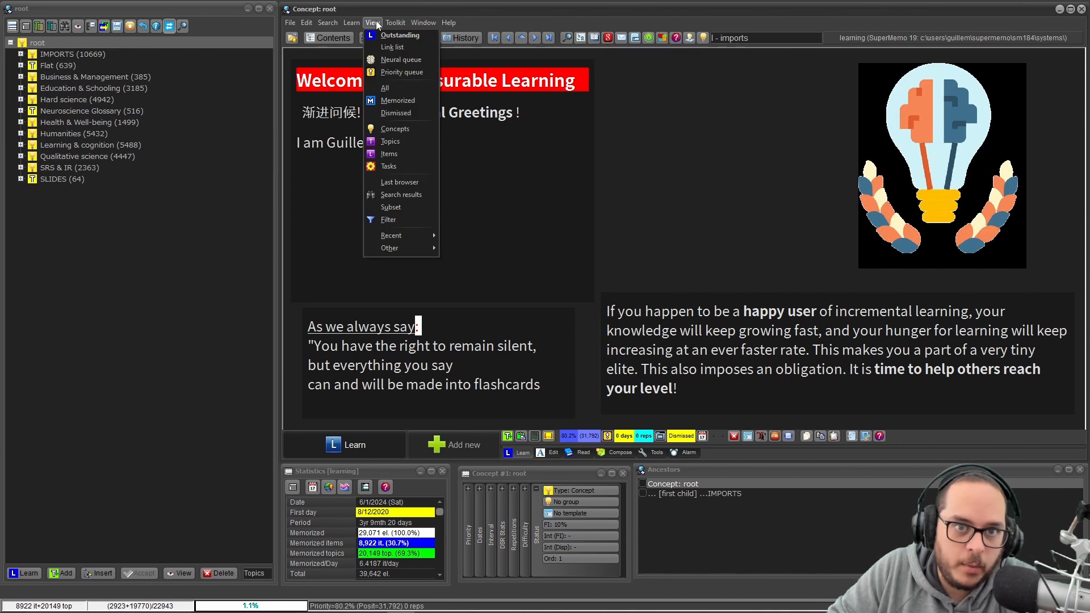
mouse_move(402, 71)
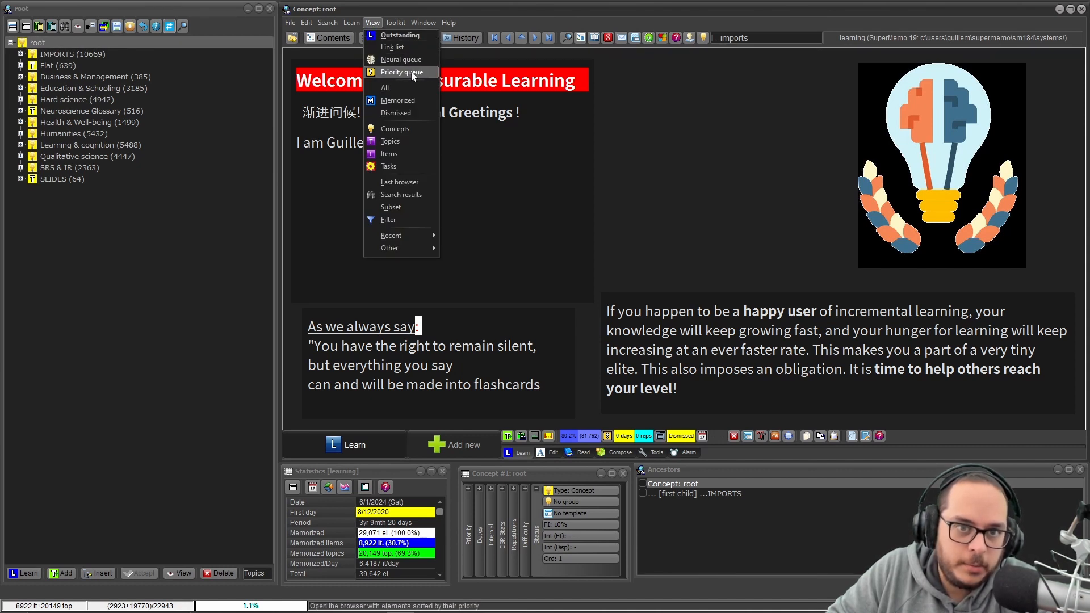
left_click(385, 88)
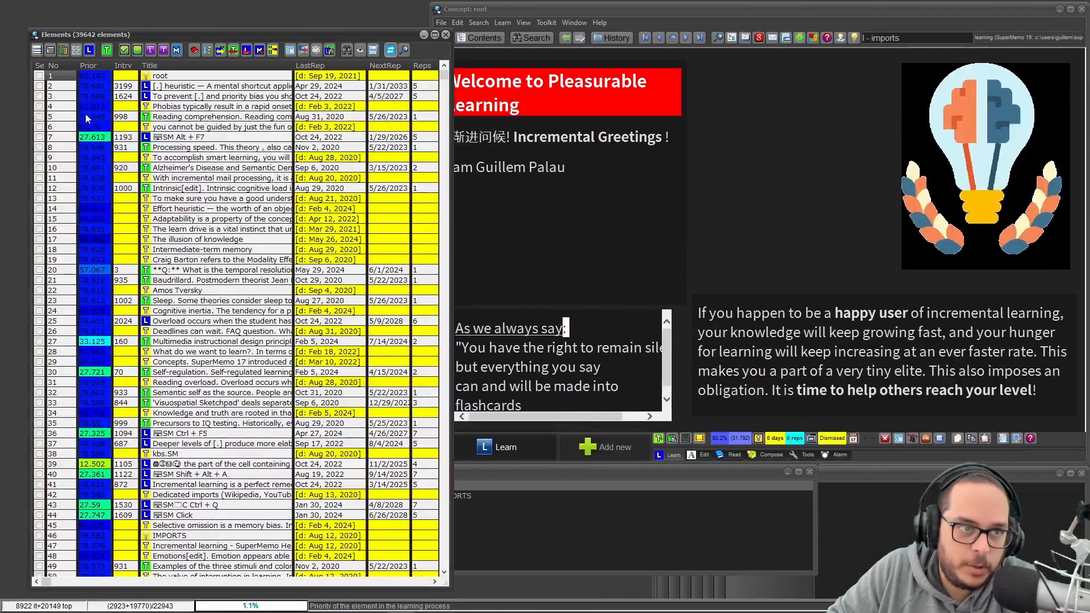
- Bring up the list actions for the whole-collection browser to run its repetitions graph
right_click(91, 118)
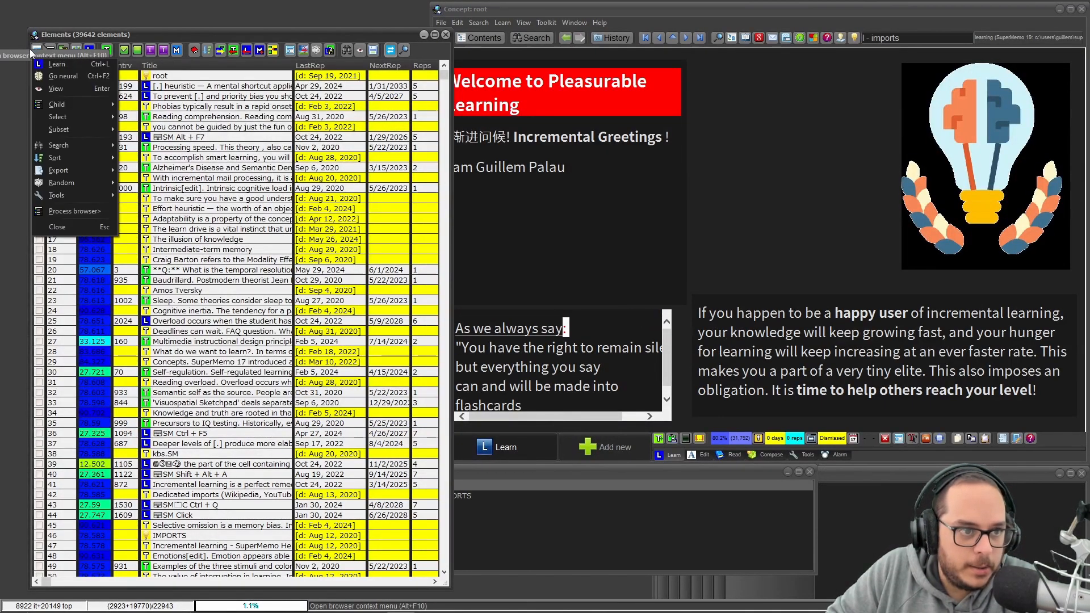
mouse_move(57, 196)
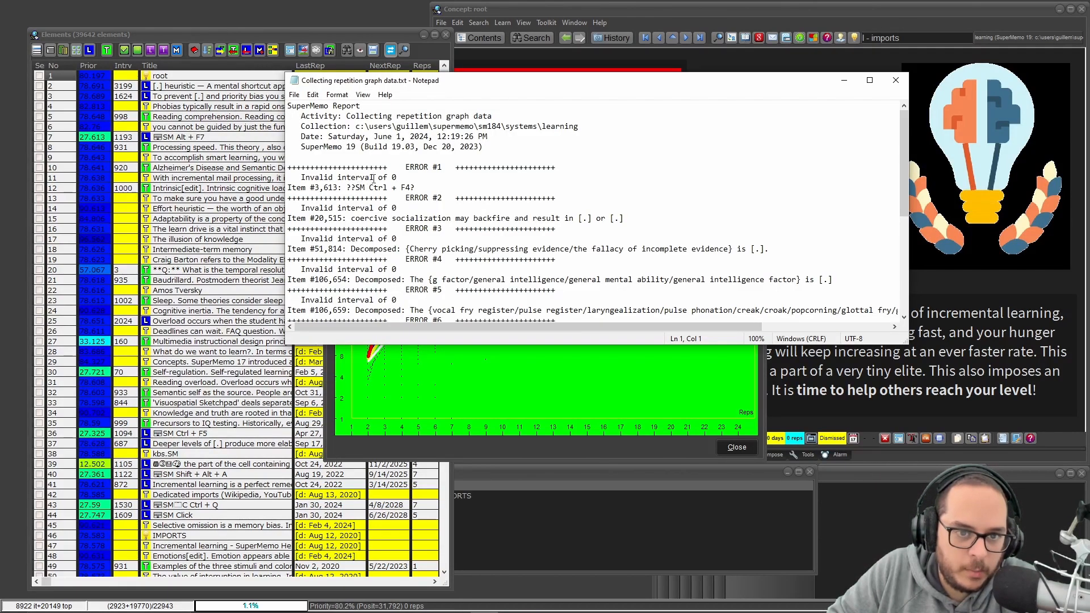
- Read through the nine invalid-interval errors in the report and close it to show the graph
scroll("down", 3)
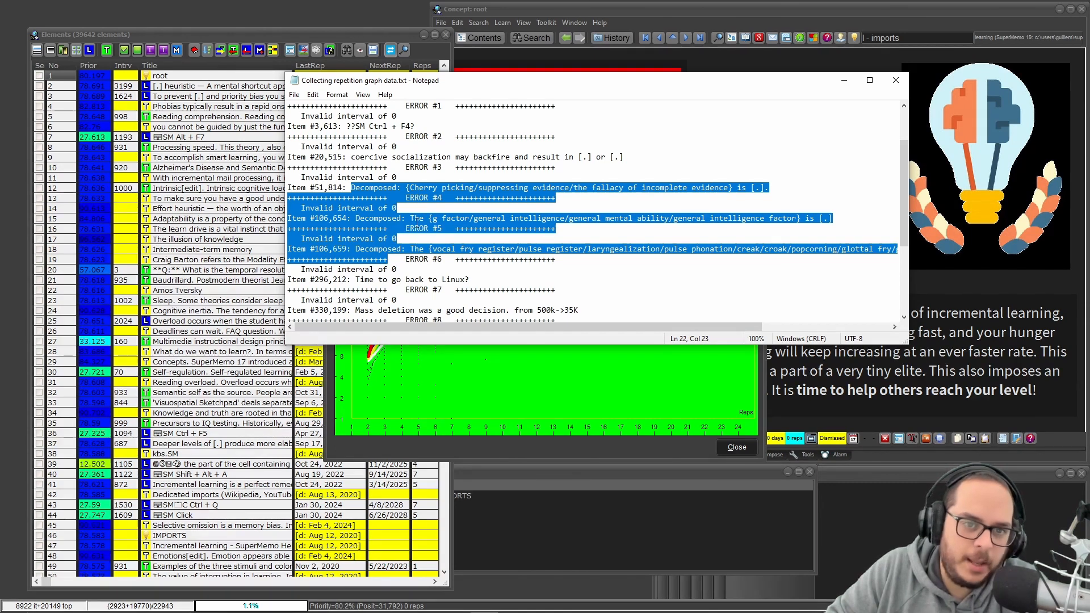
scroll("down", 3)
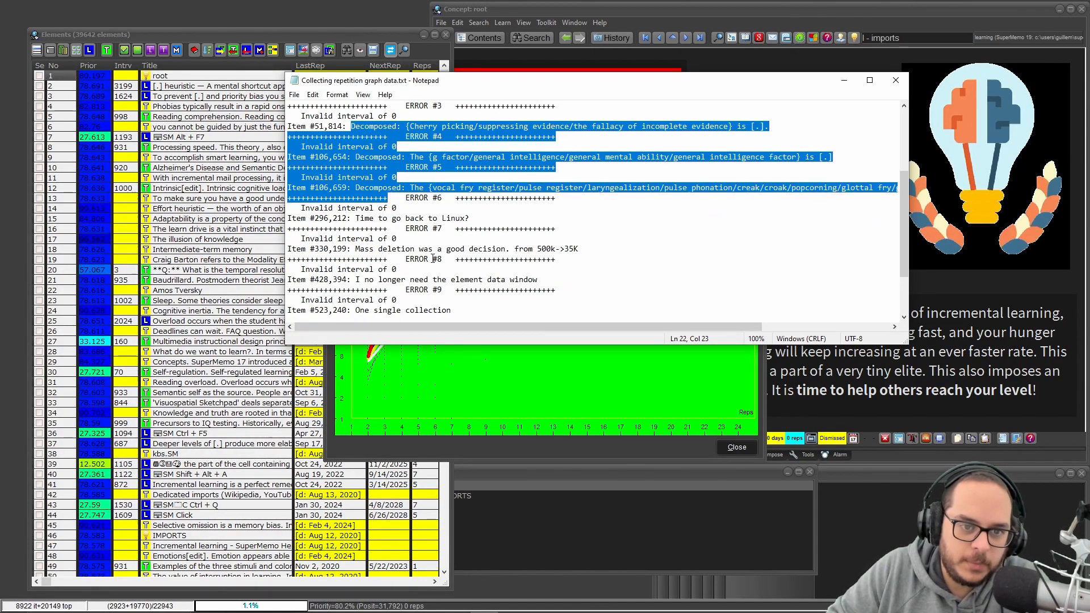
scroll("down", 3)
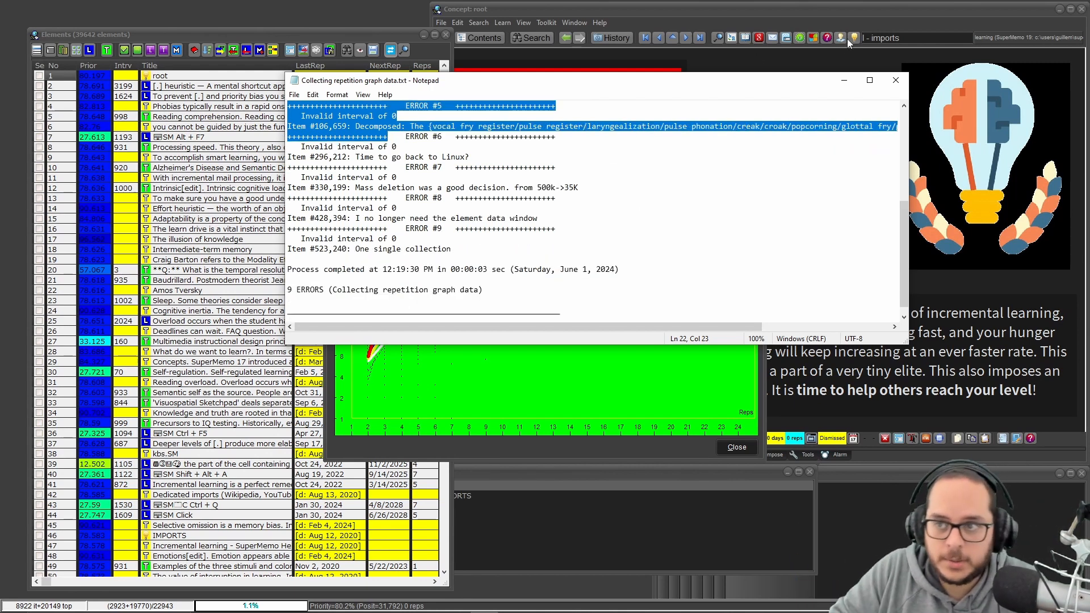
left_click(895, 80)
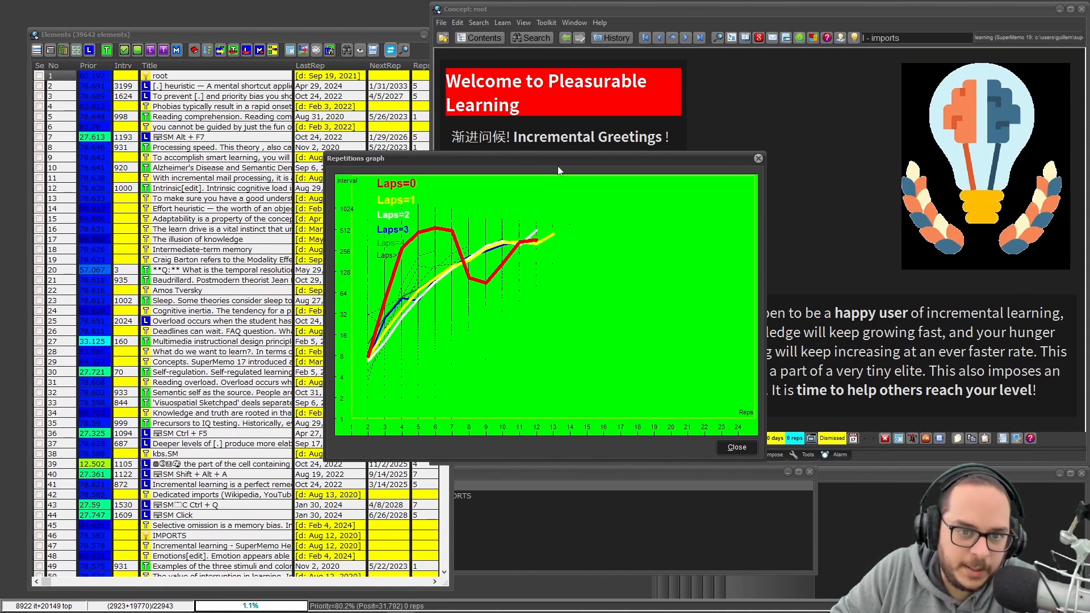
mouse_move(394, 385)
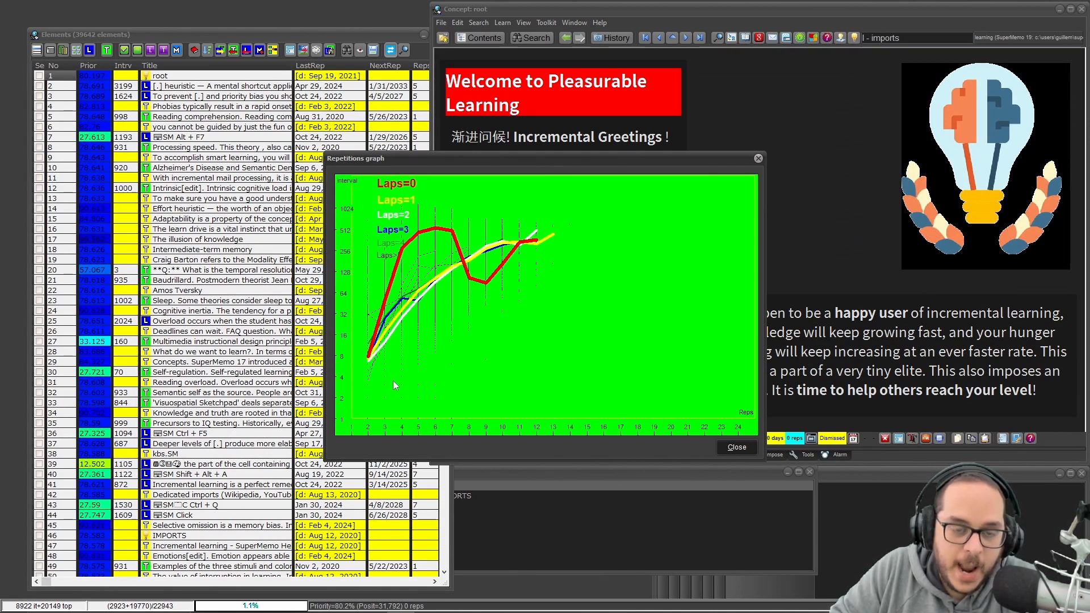
mouse_move(428, 393)
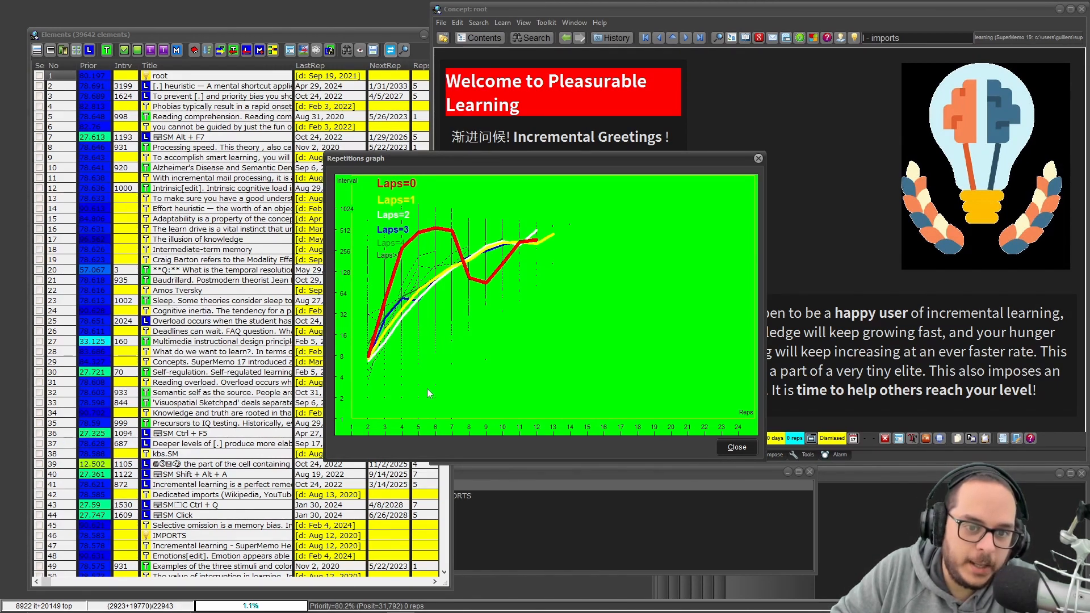
mouse_move(391, 246)
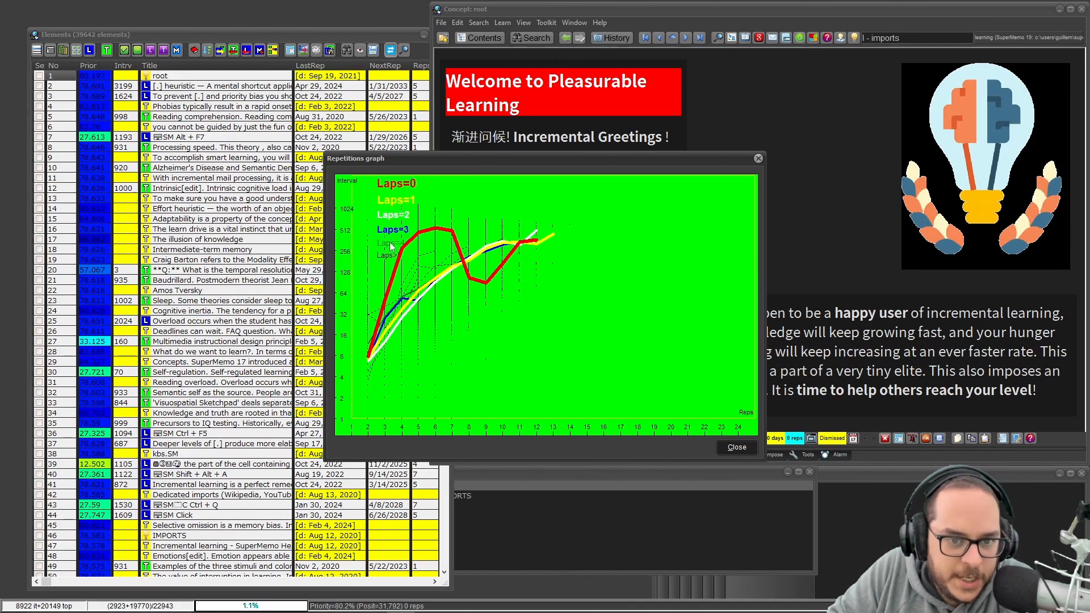
mouse_move(402, 245)
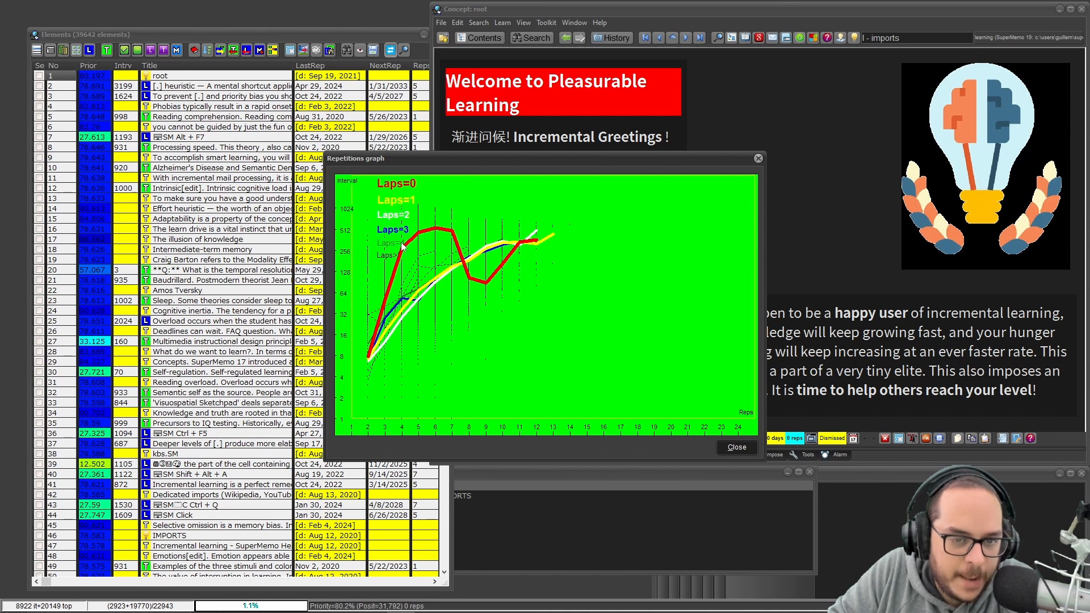
mouse_move(383, 262)
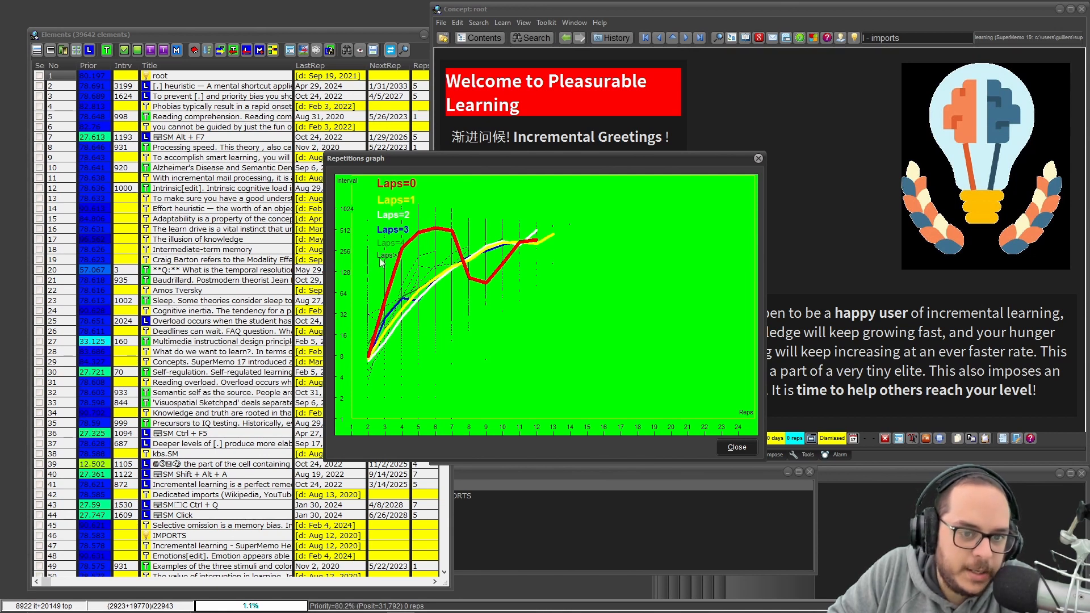